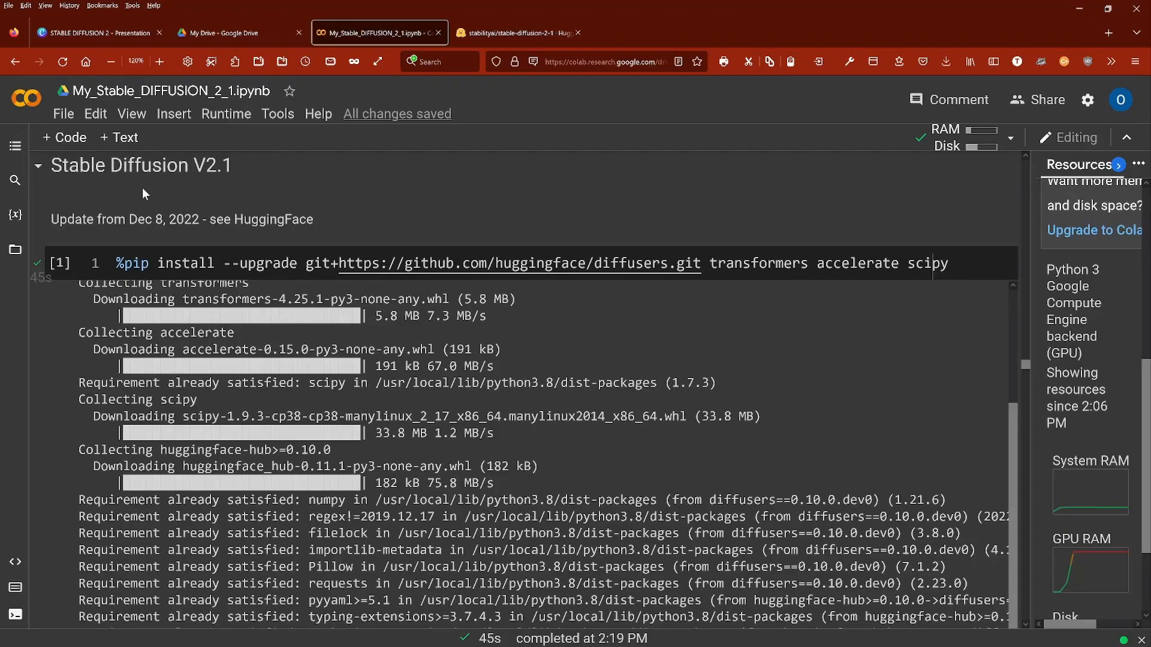
Highlight the Dec 8, 2022 update note, the pip install command and the model-loading code.
double_click(142, 165)
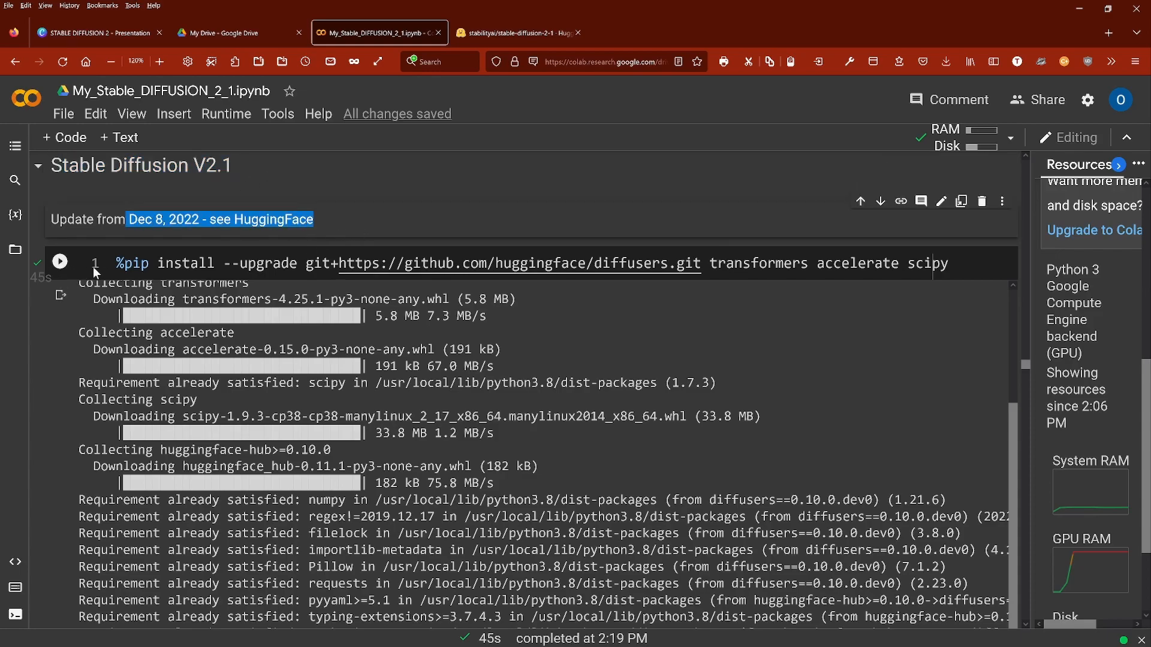
drag(115, 263, 595, 263)
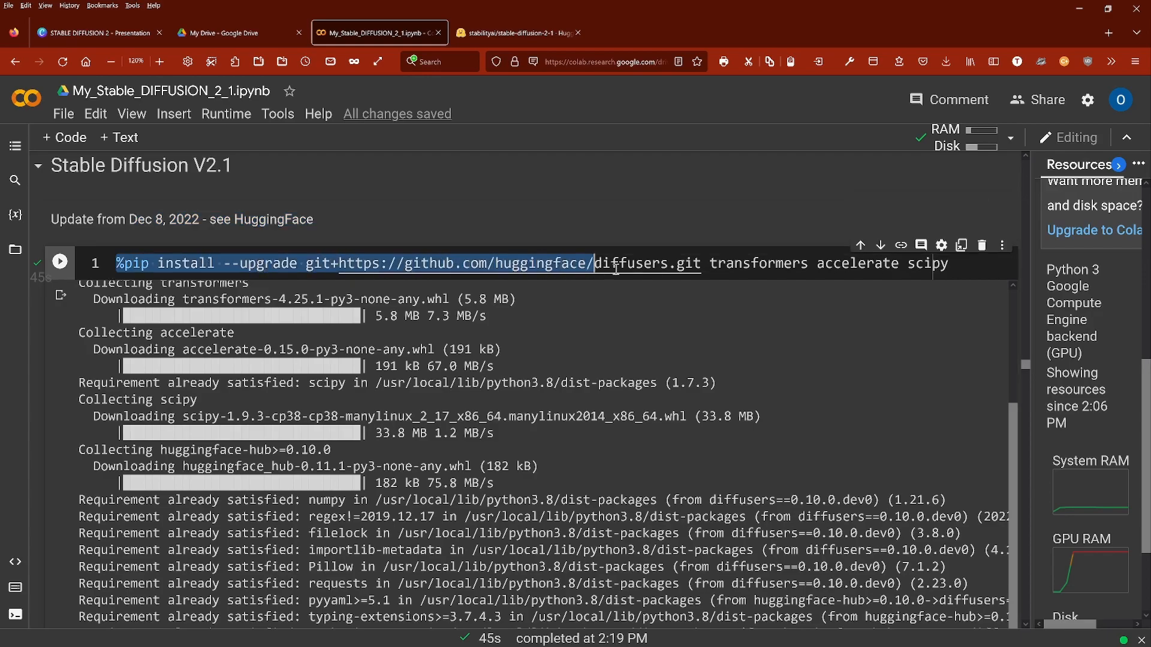
drag(594, 262, 947, 262)
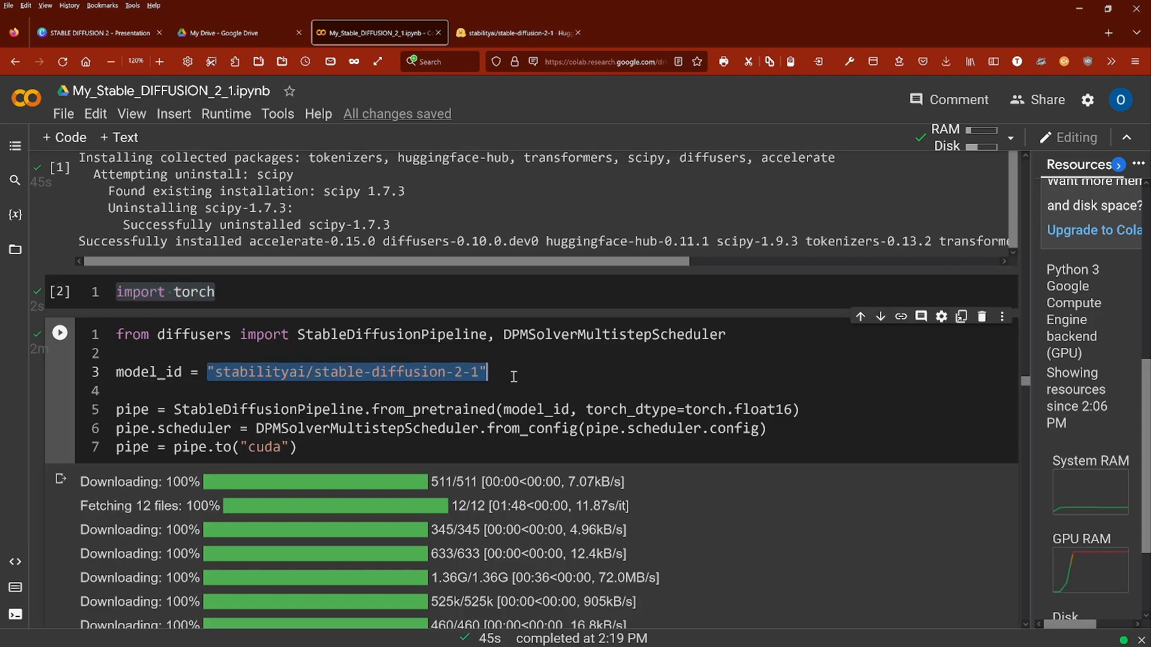
mouse_move(558, 327)
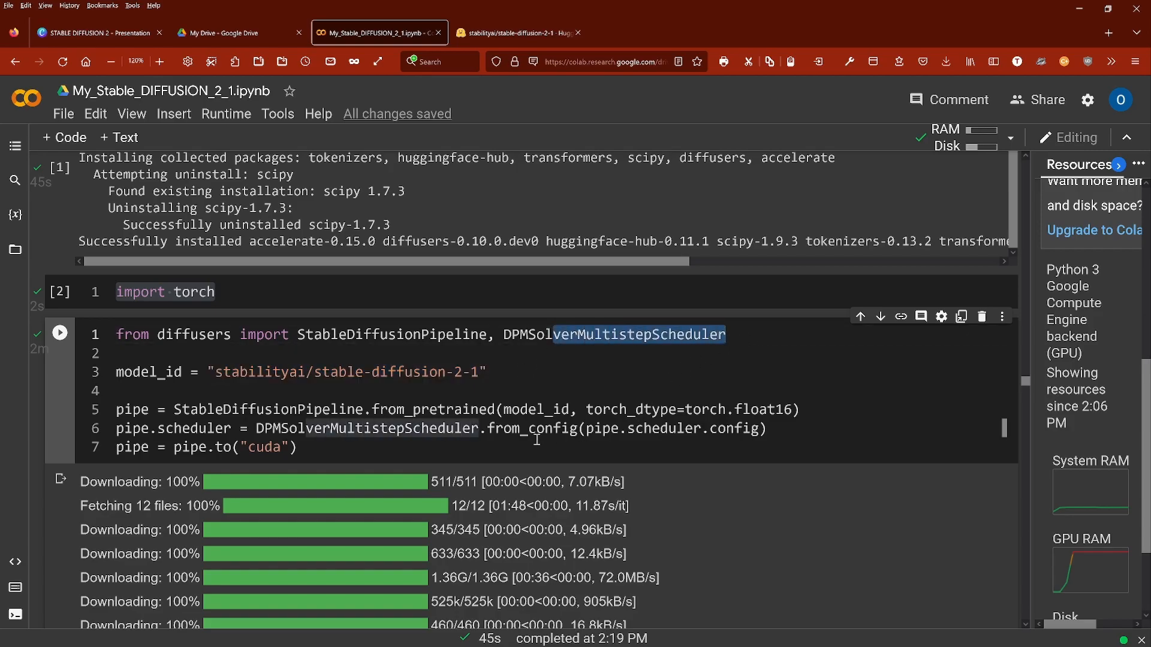
key(ctrl+a)
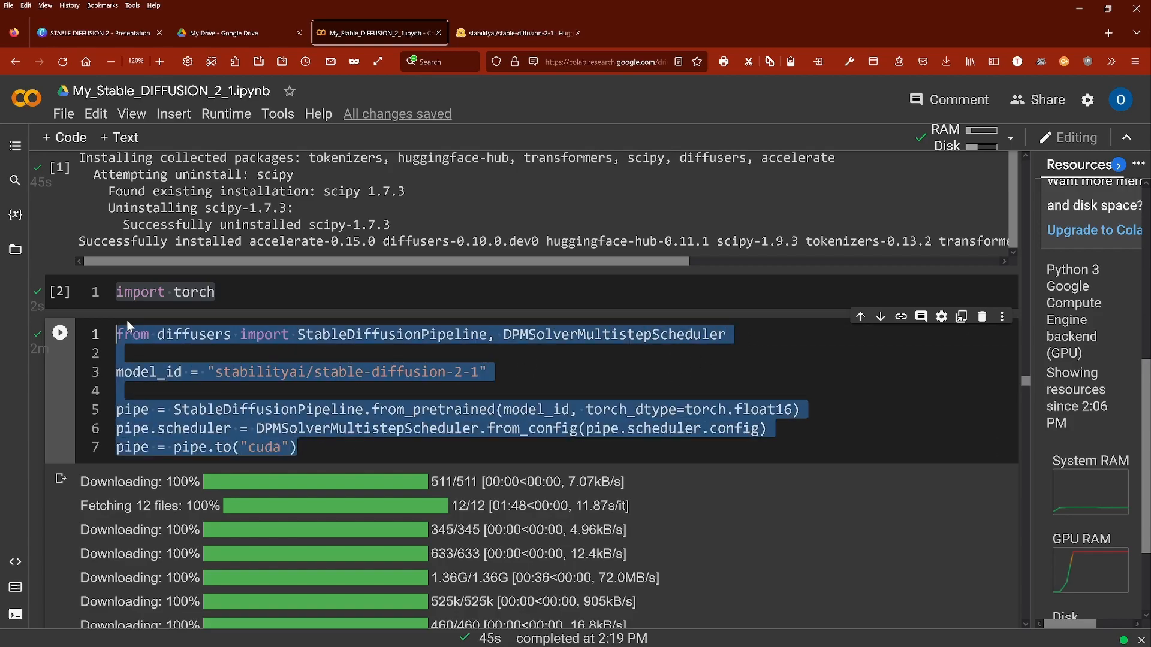
Scroll past the attention slicing line and highlight the step count of 20.
scroll(down, 3)
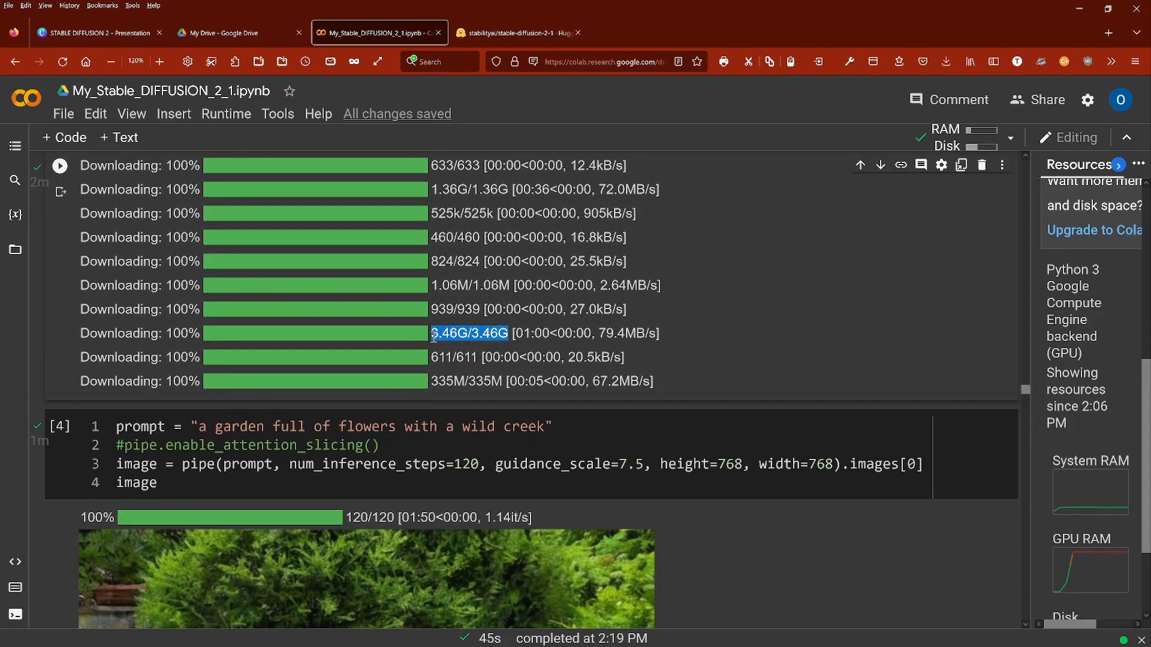
scroll(down, 3)
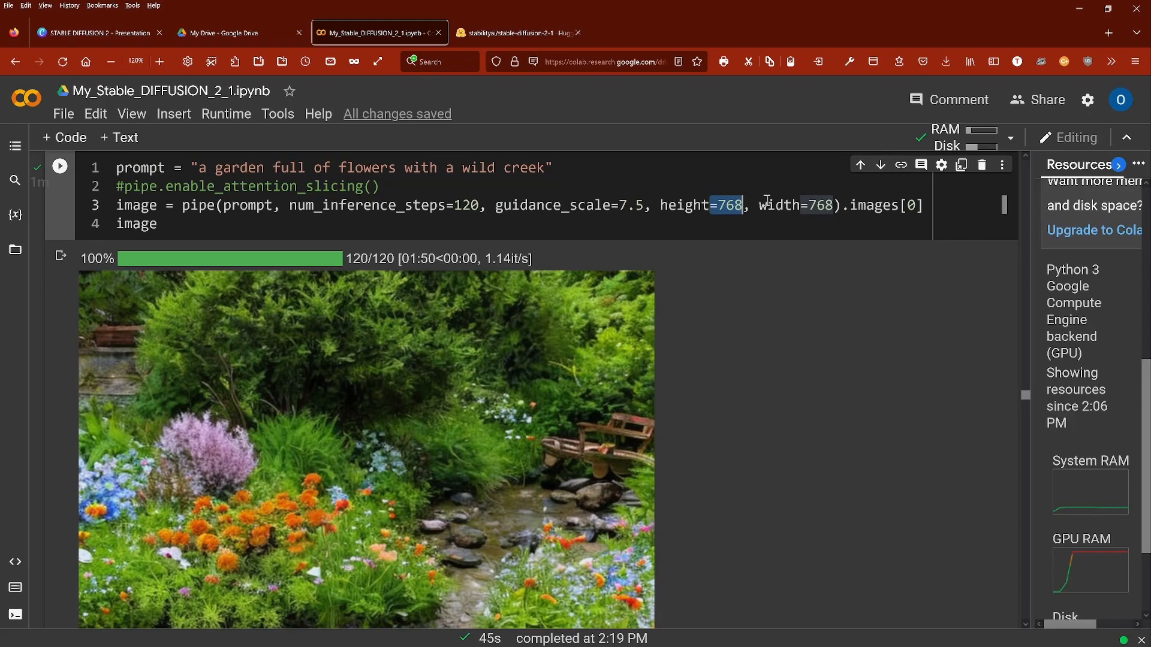
mouse_move(1072, 579)
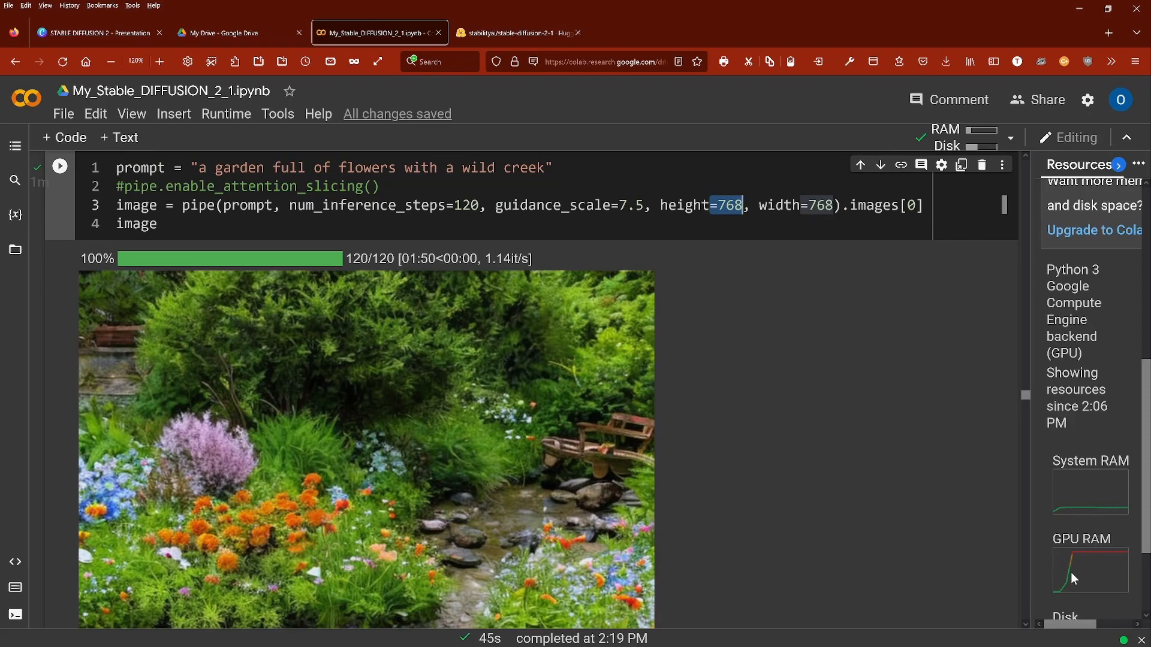
mouse_move(1093, 558)
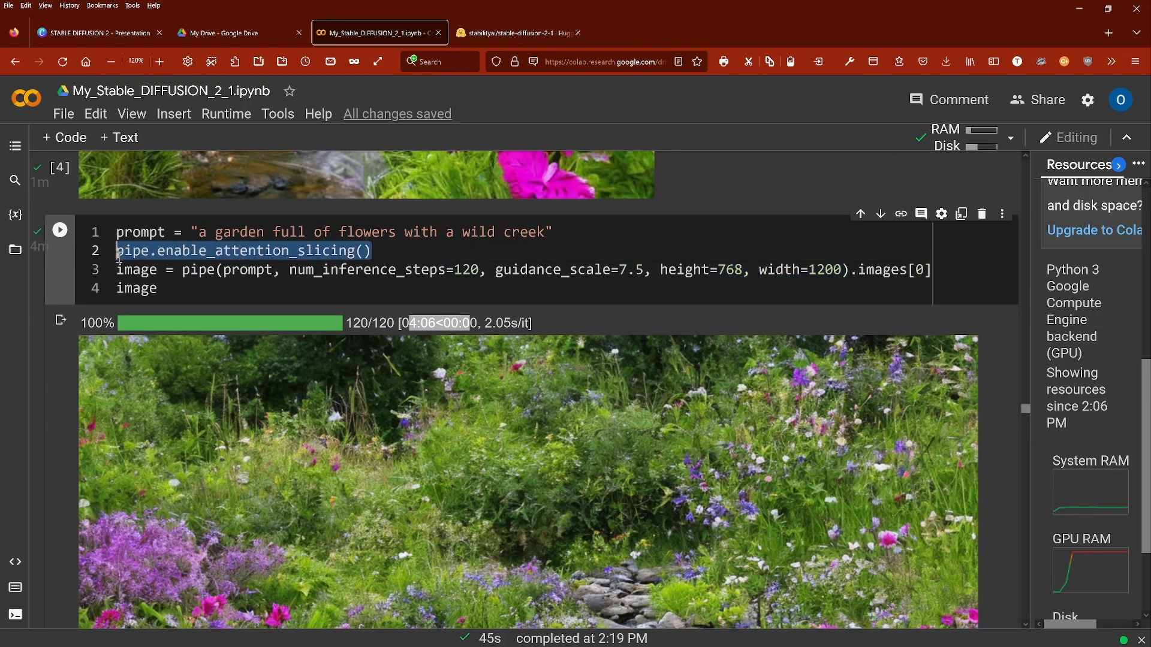
click(160, 288)
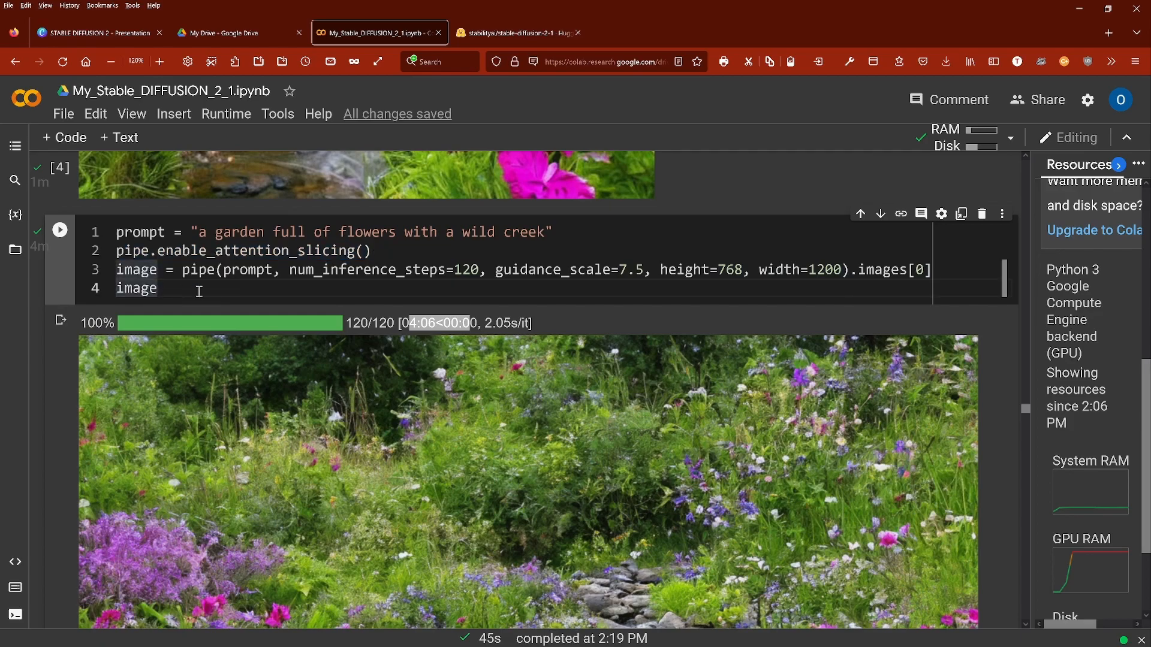
double_click(460, 269)
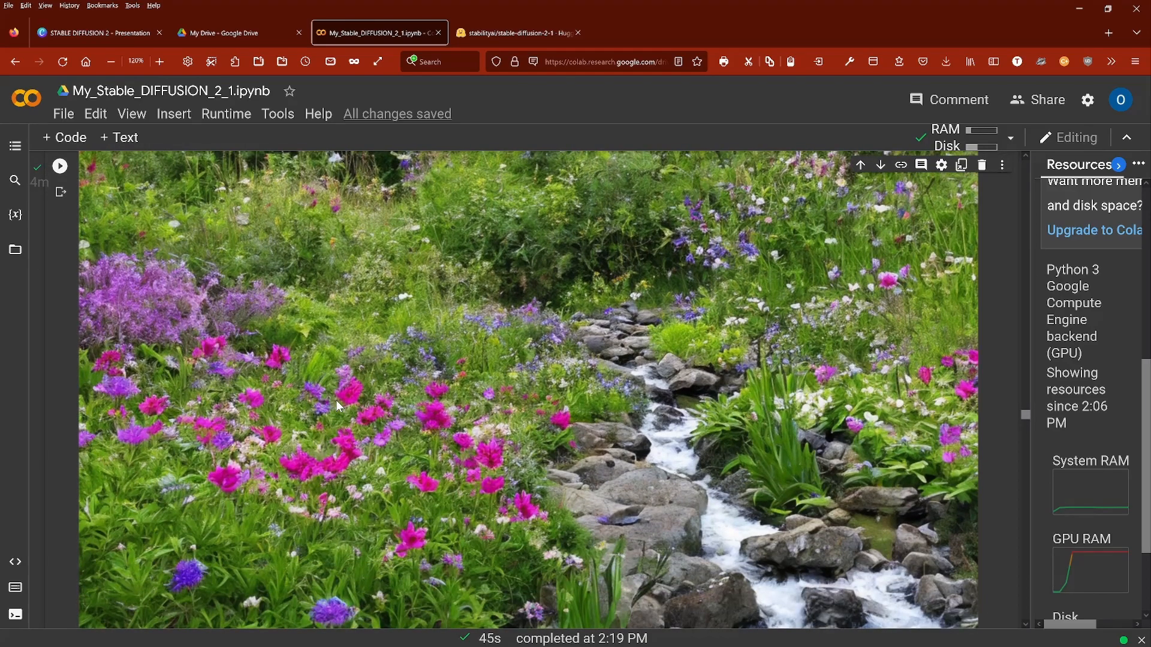
mouse_move(673, 520)
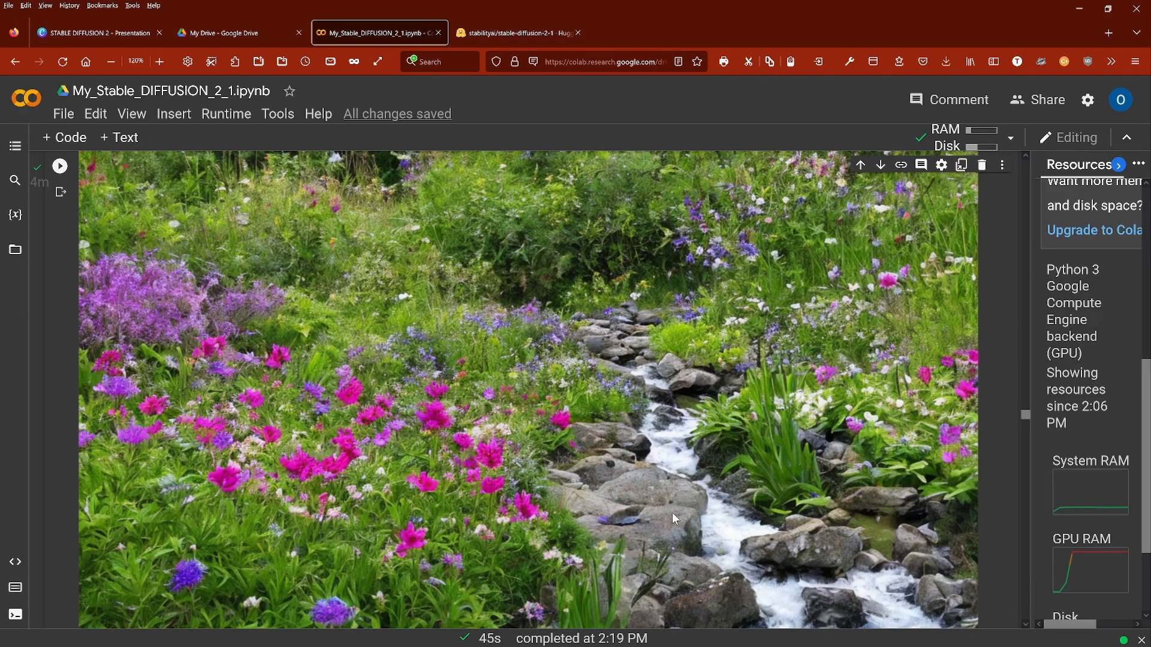
mouse_move(648, 332)
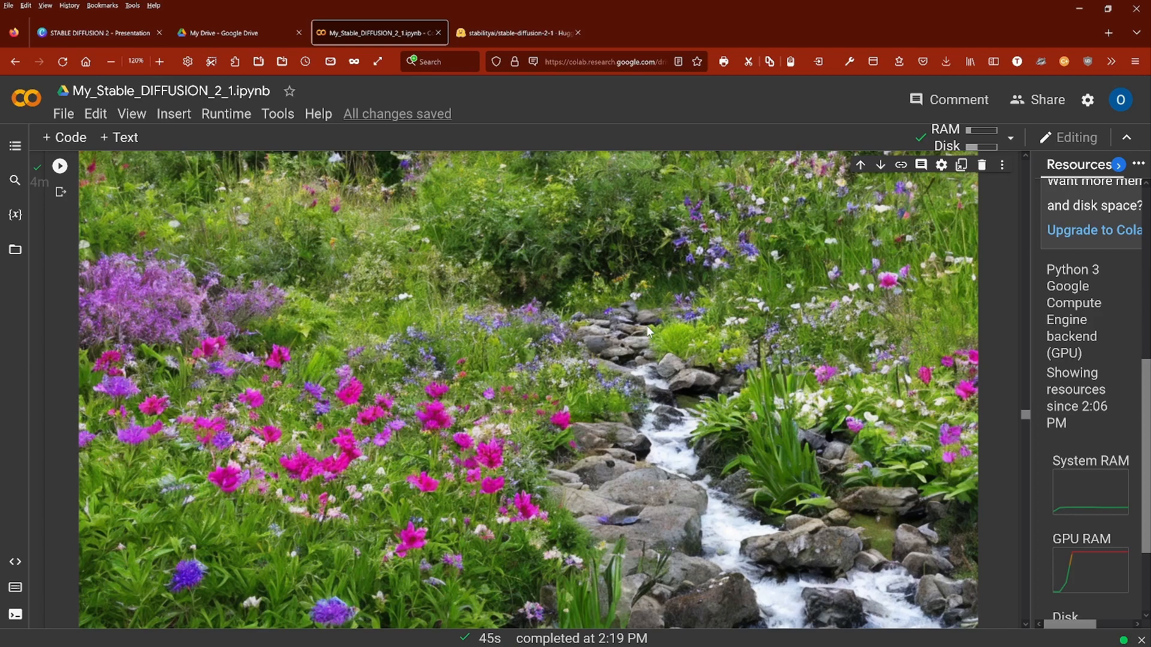
mouse_move(742, 513)
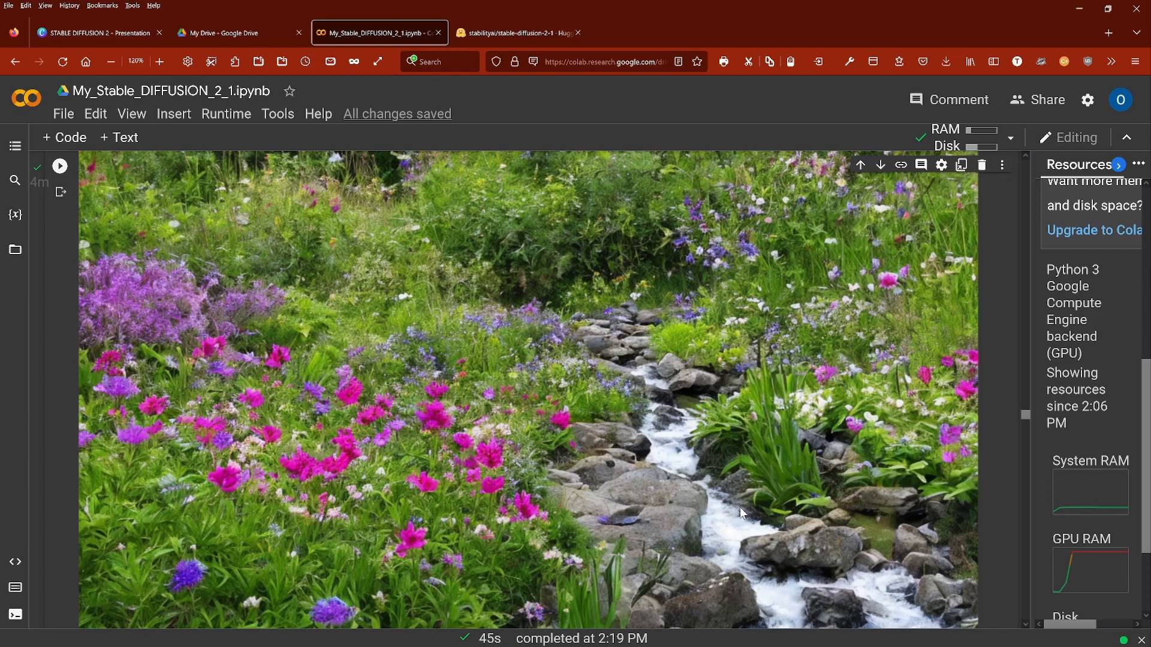
mouse_move(862, 331)
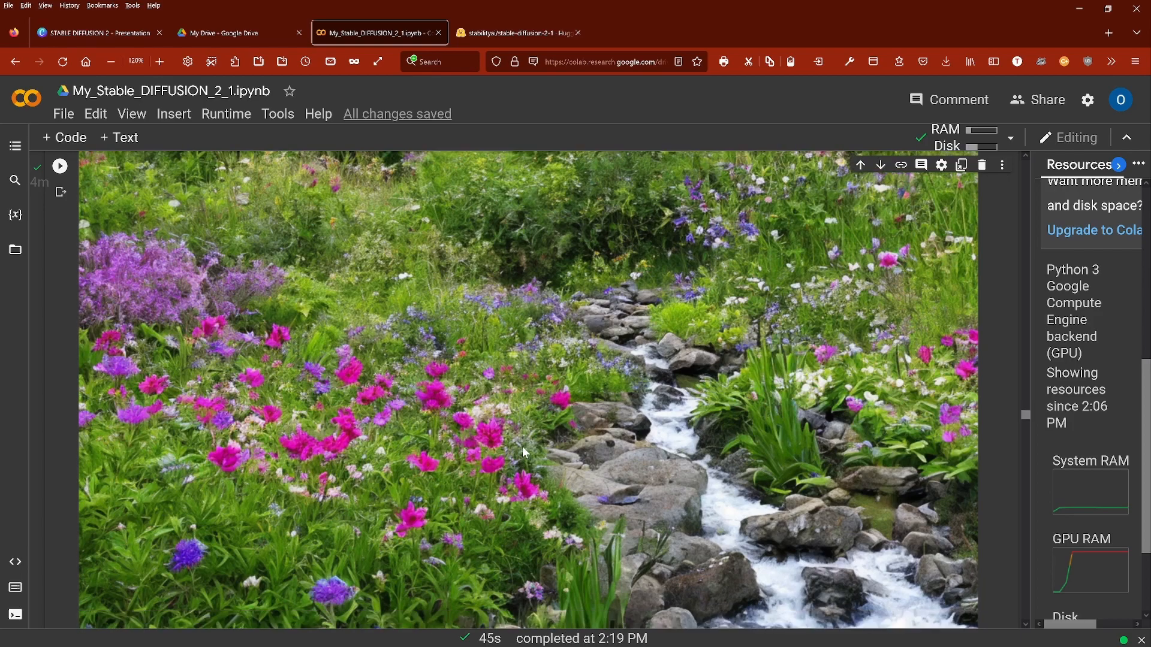
scroll(down, 3)
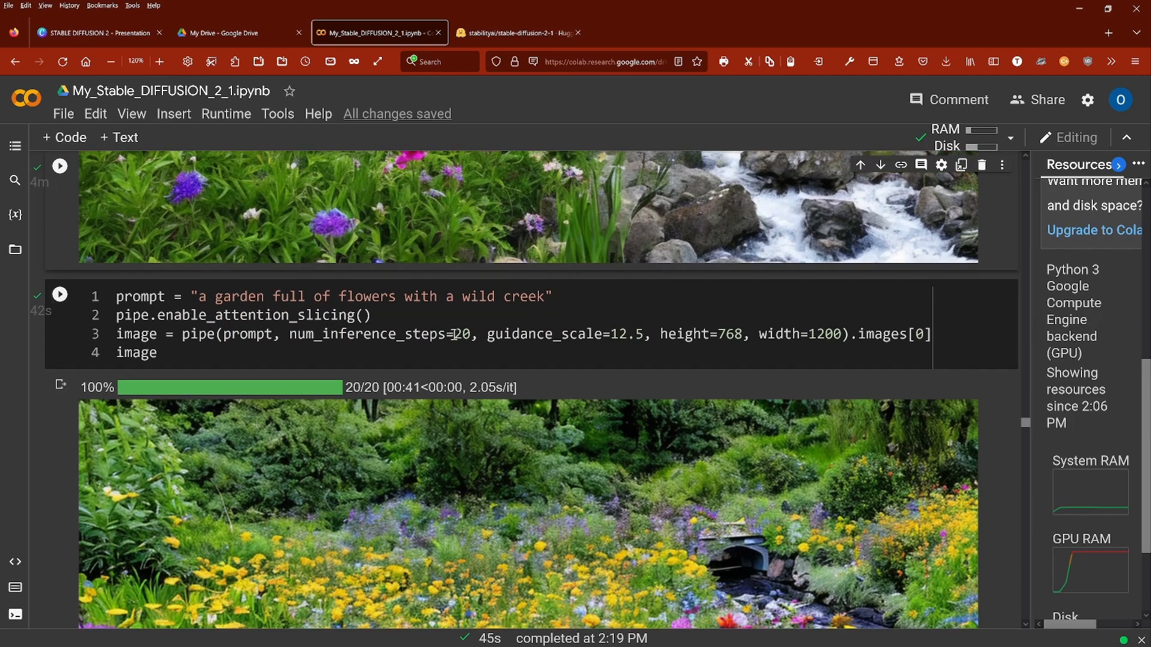
double_click(445, 333)
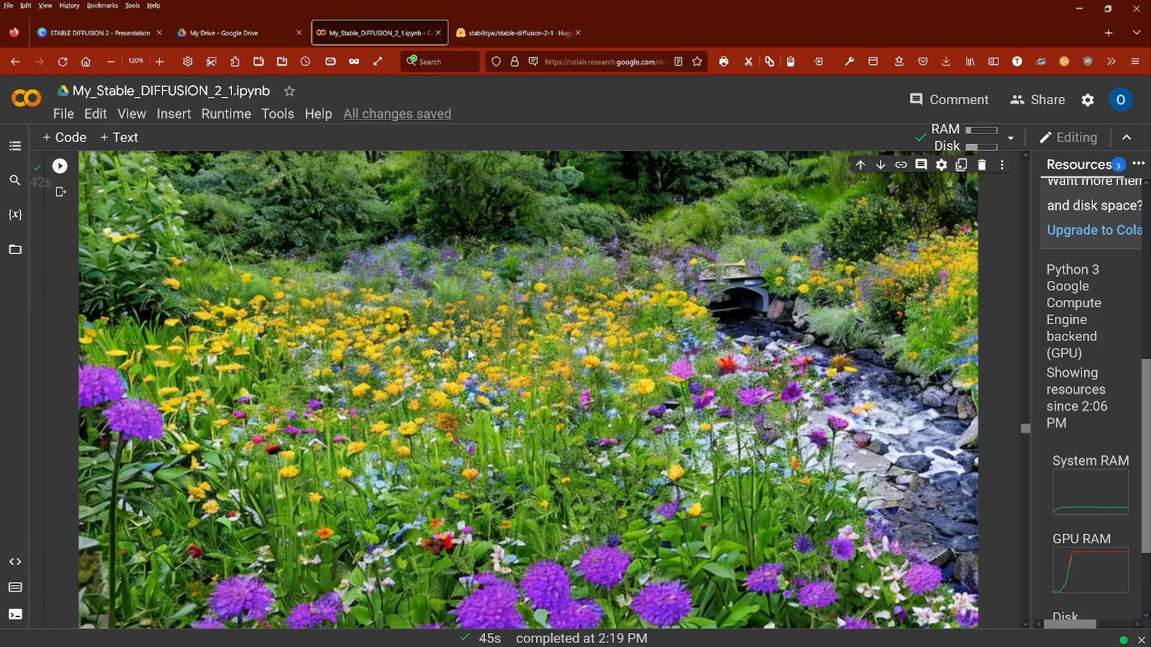
Highlight the sunset garden-full-of-flowers prompt and scroll to its 768×1200 image.
scroll(down, 3)
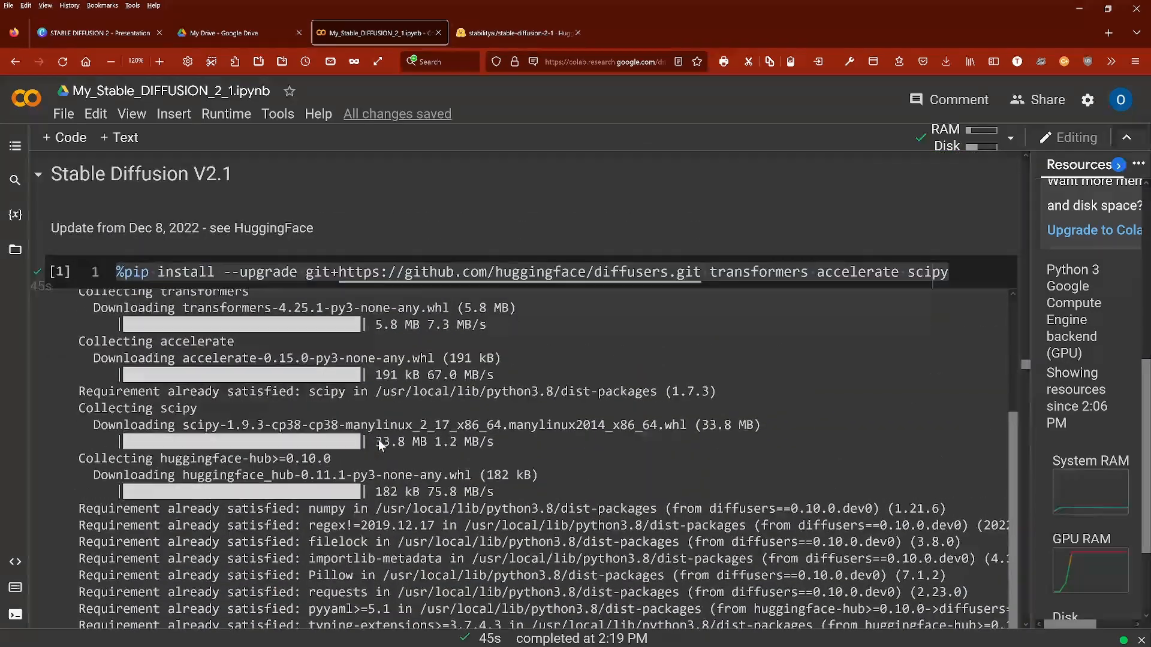
scroll(down, 3)
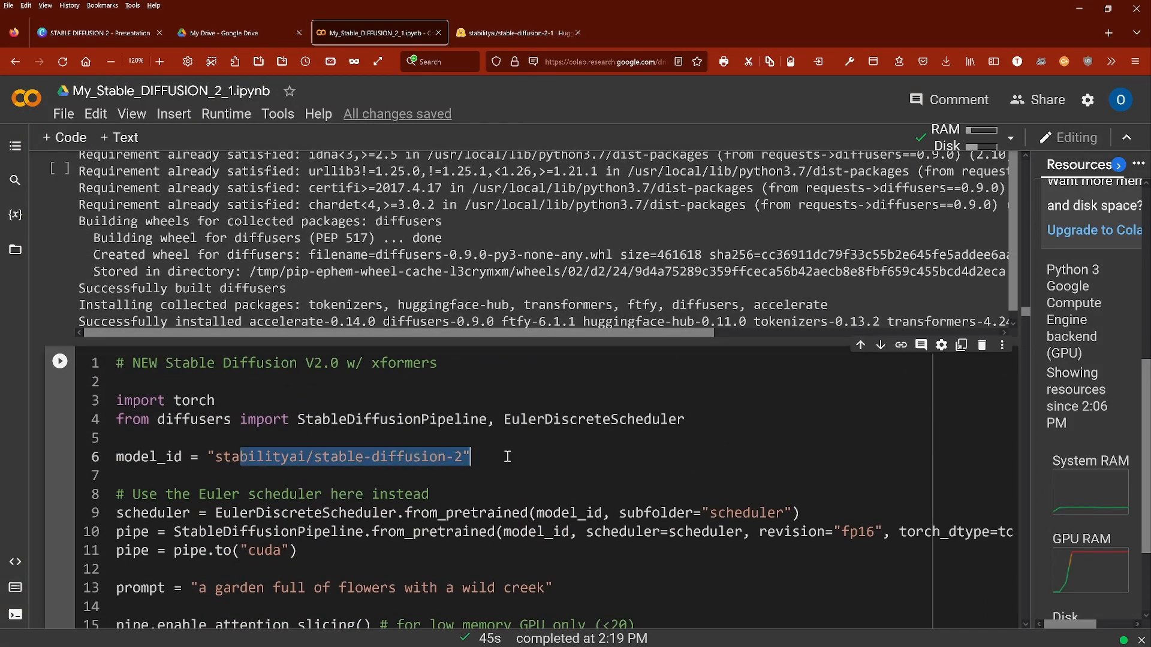
scroll(down, 3)
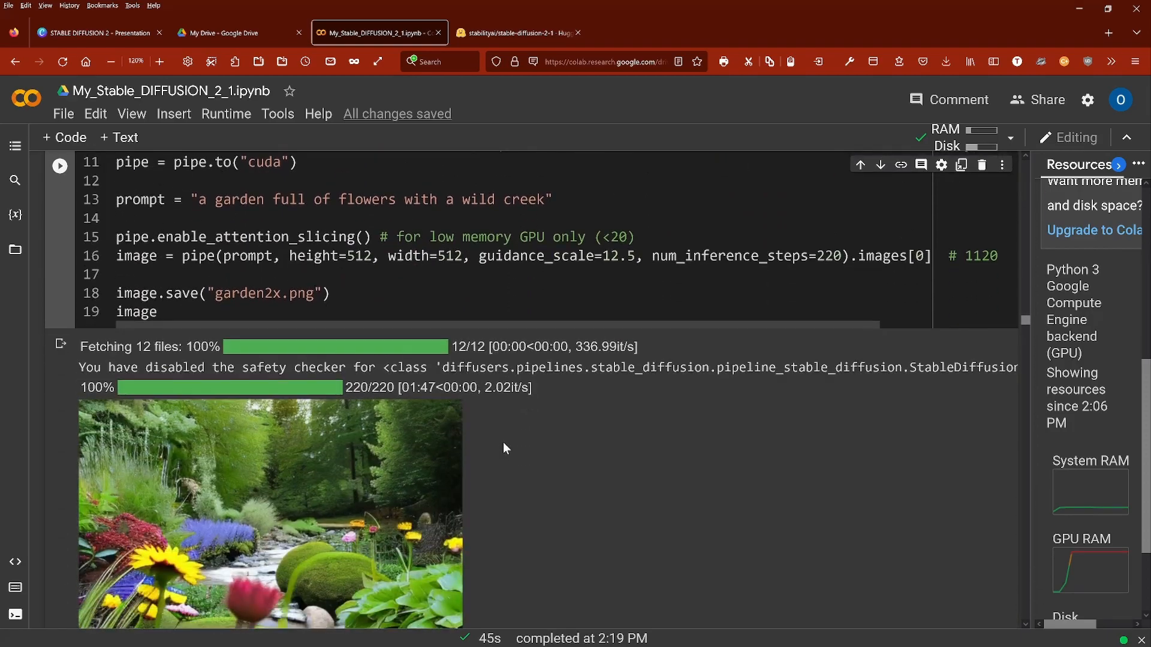
scroll(down, 3)
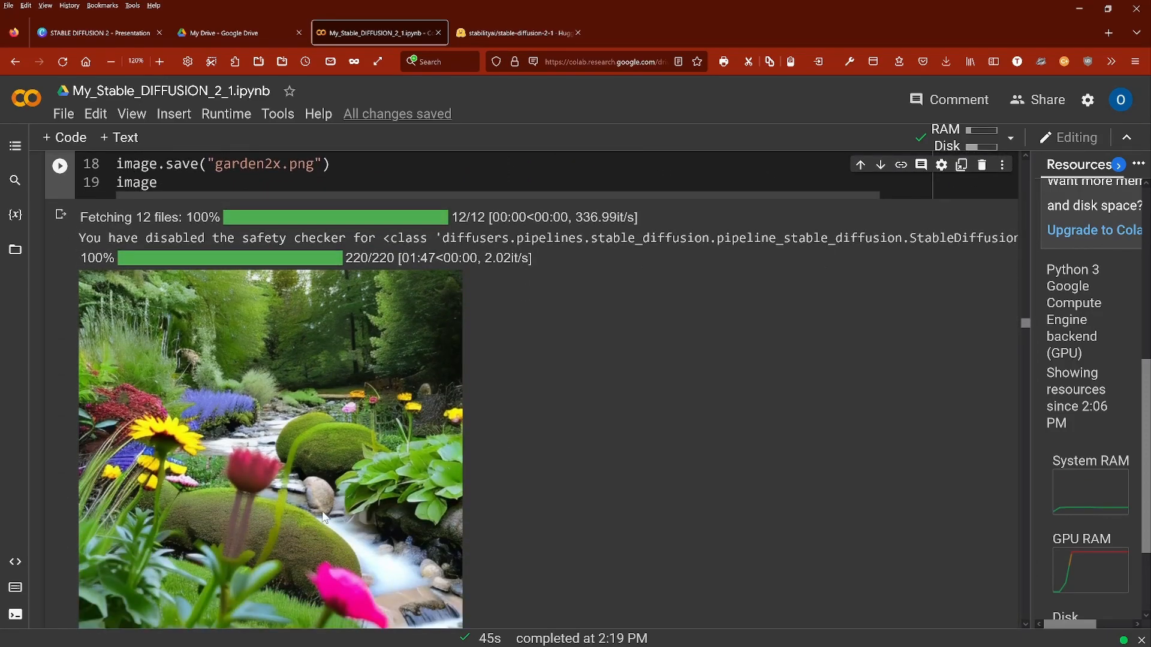
mouse_move(318, 543)
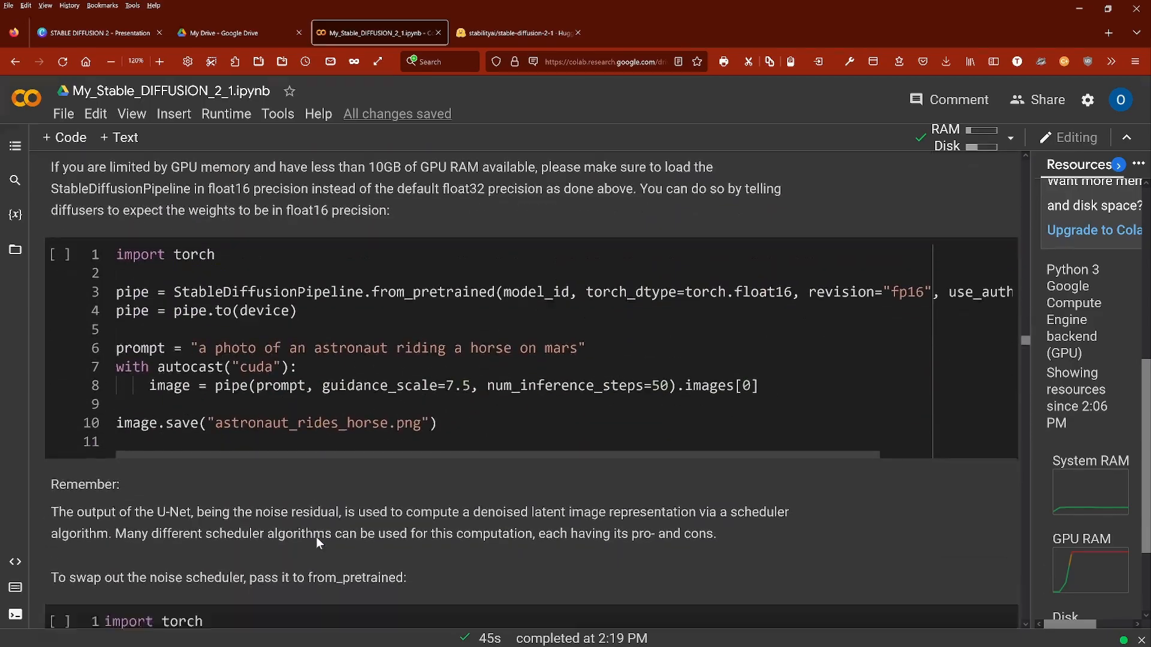
scroll(down, 3)
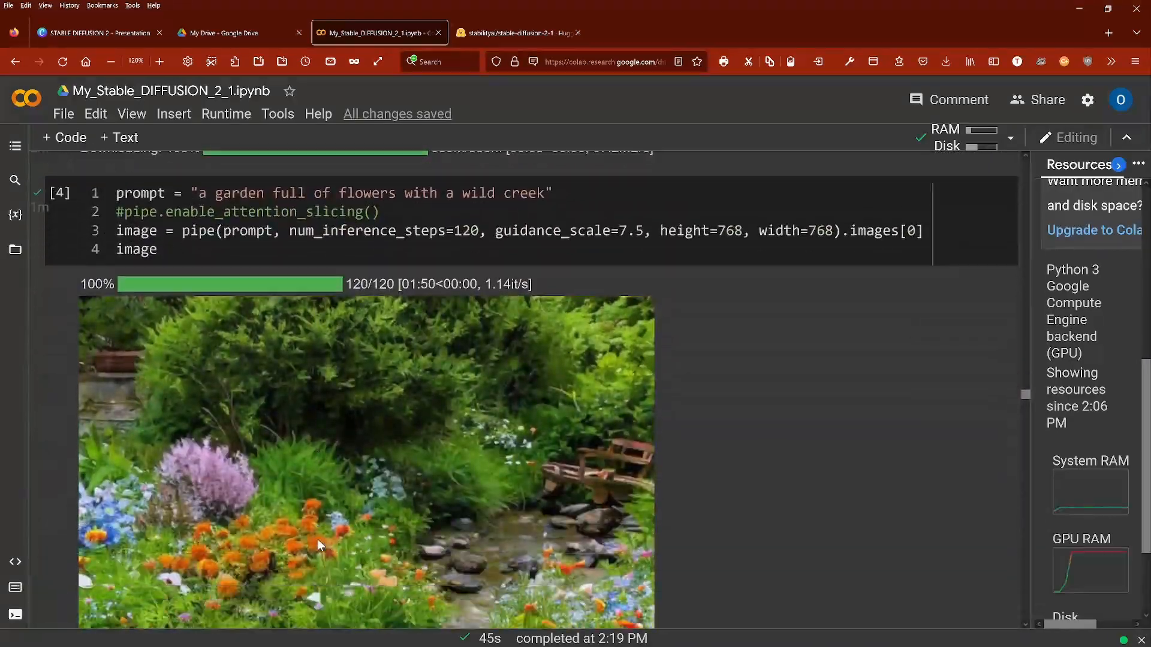
scroll(down, 3)
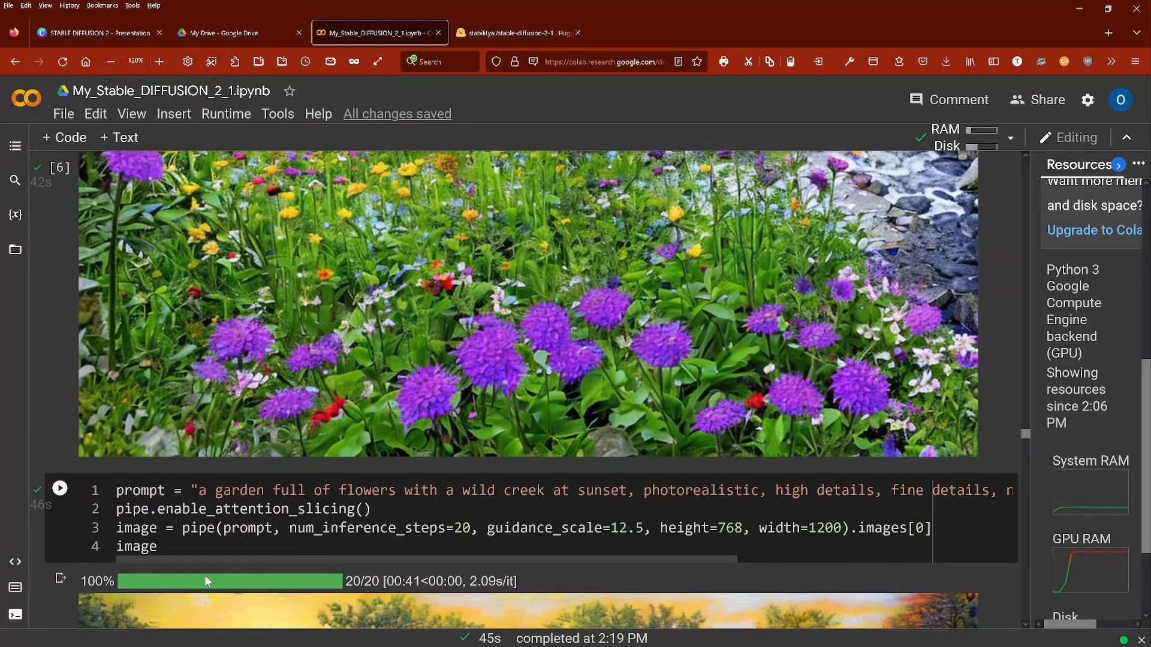
drag(217, 490, 374, 490)
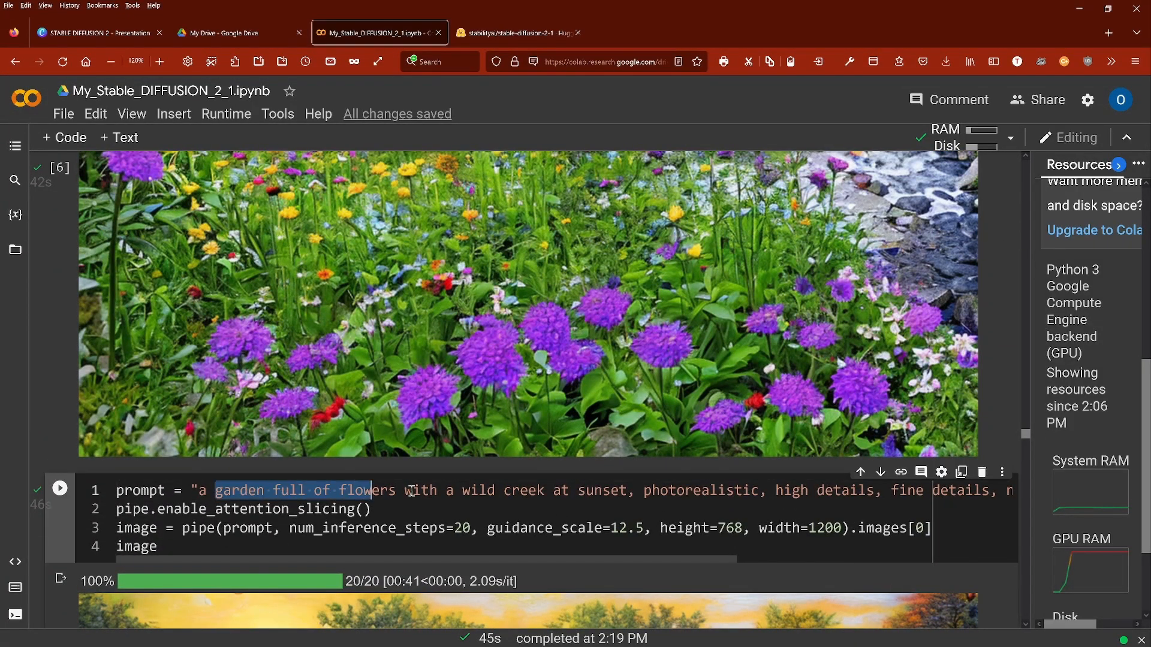
drag(370, 490, 763, 490)
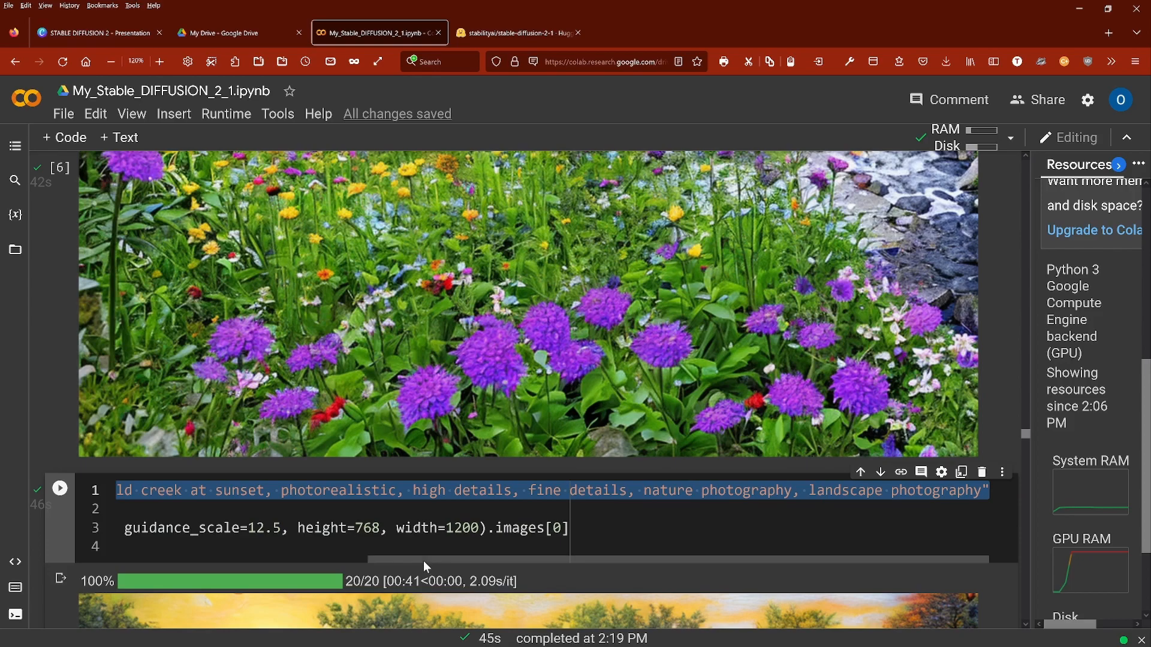
scroll(left, 3)
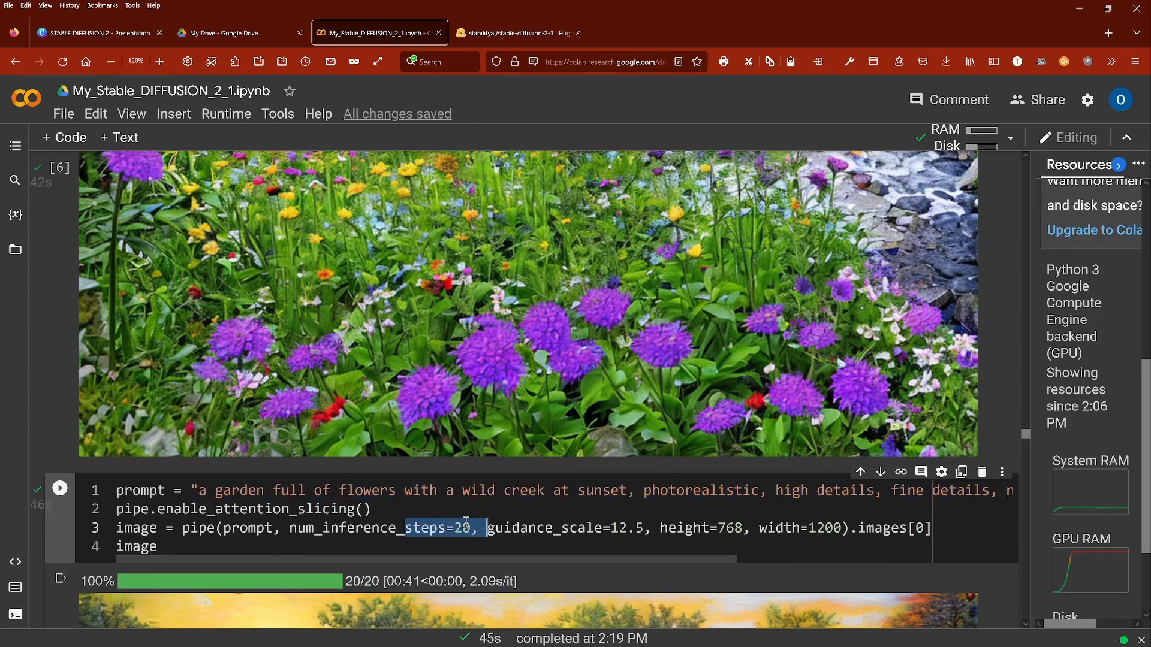
scroll(down, 3)
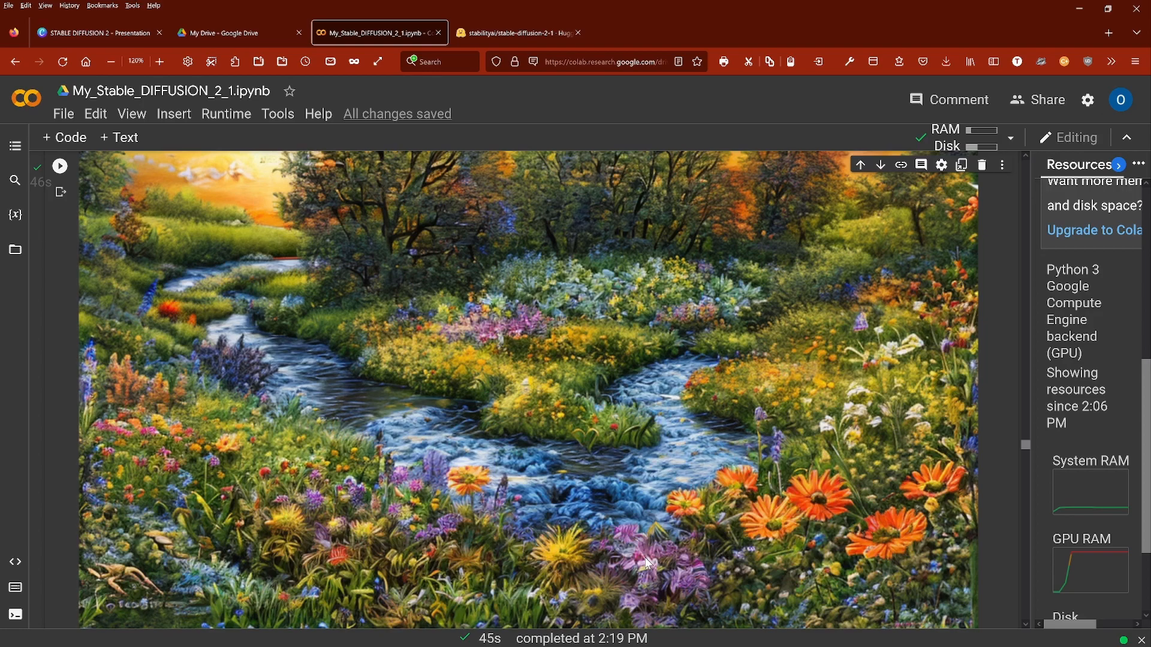
mouse_move(235, 455)
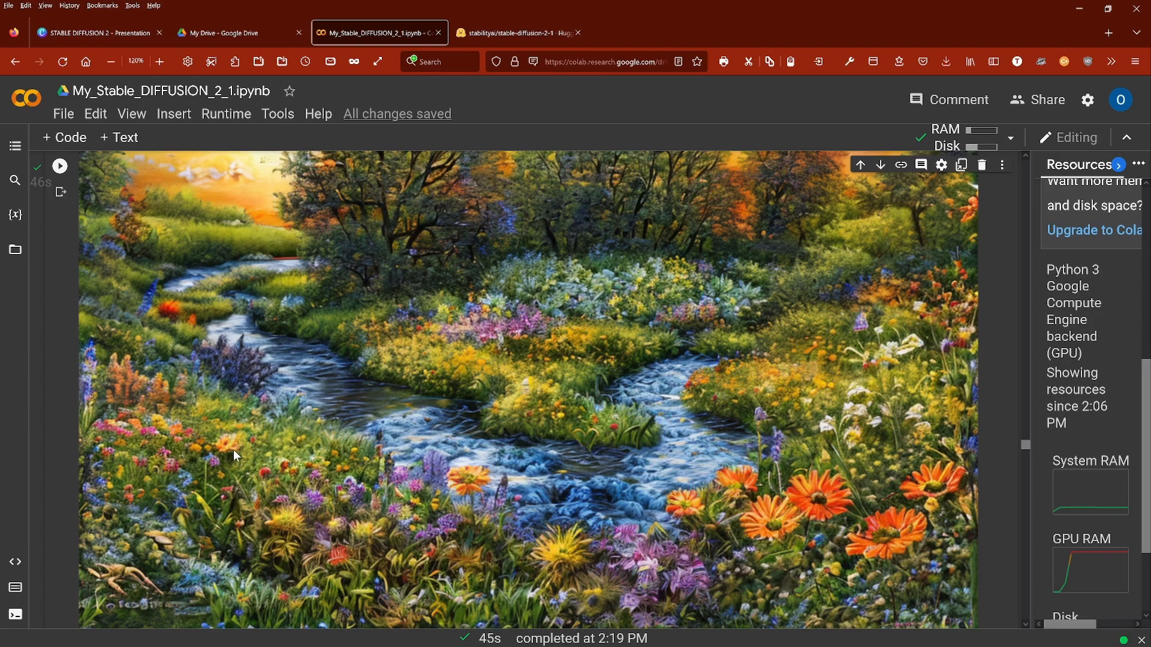
mouse_move(546, 341)
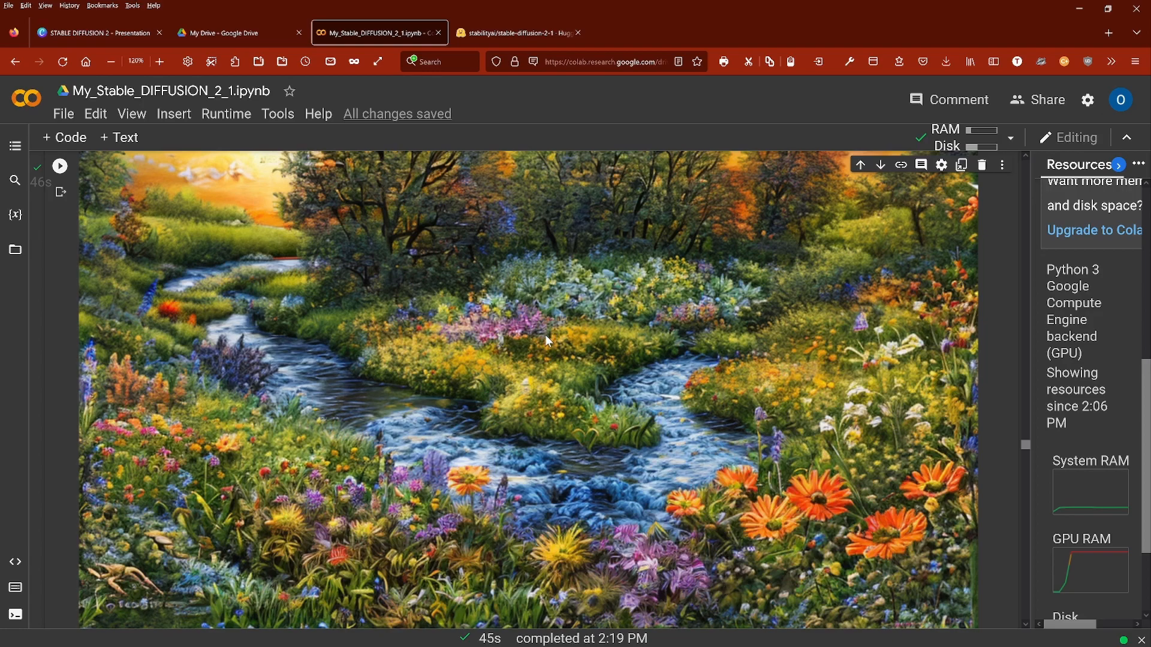
mouse_move(204, 187)
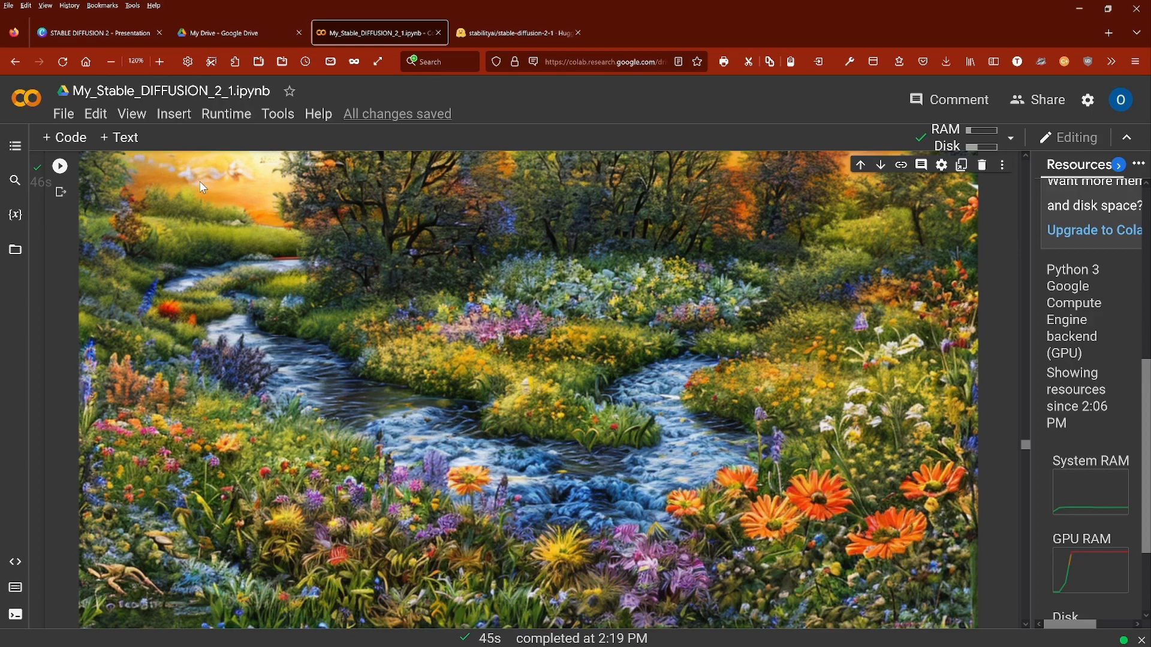
mouse_move(408, 253)
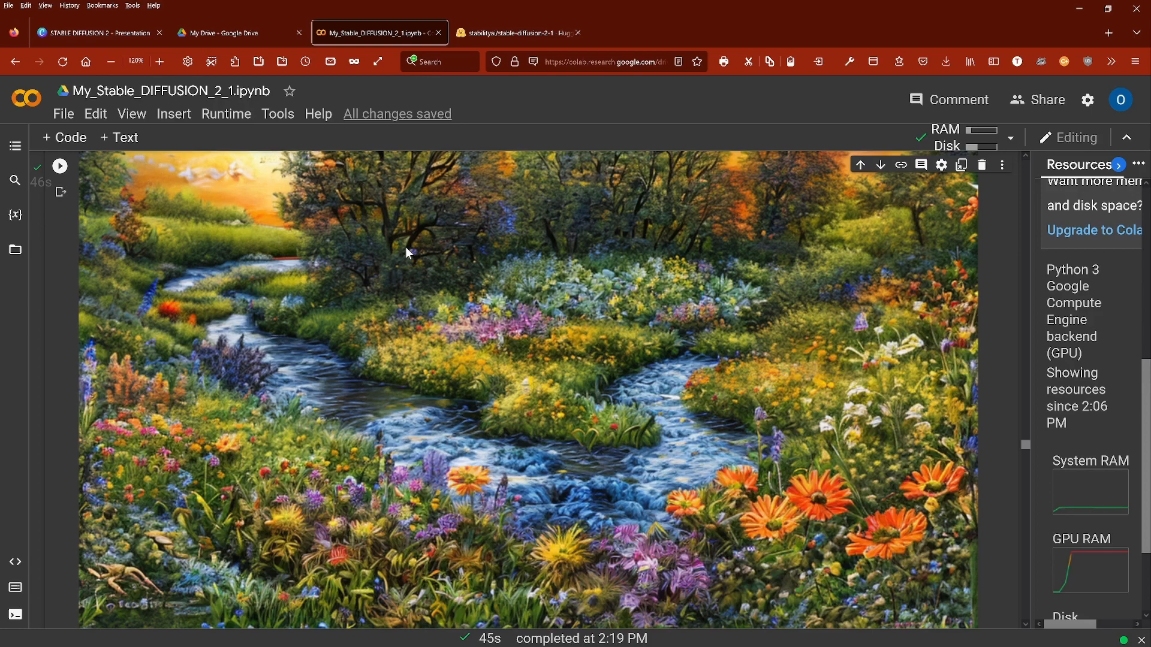
mouse_move(556, 362)
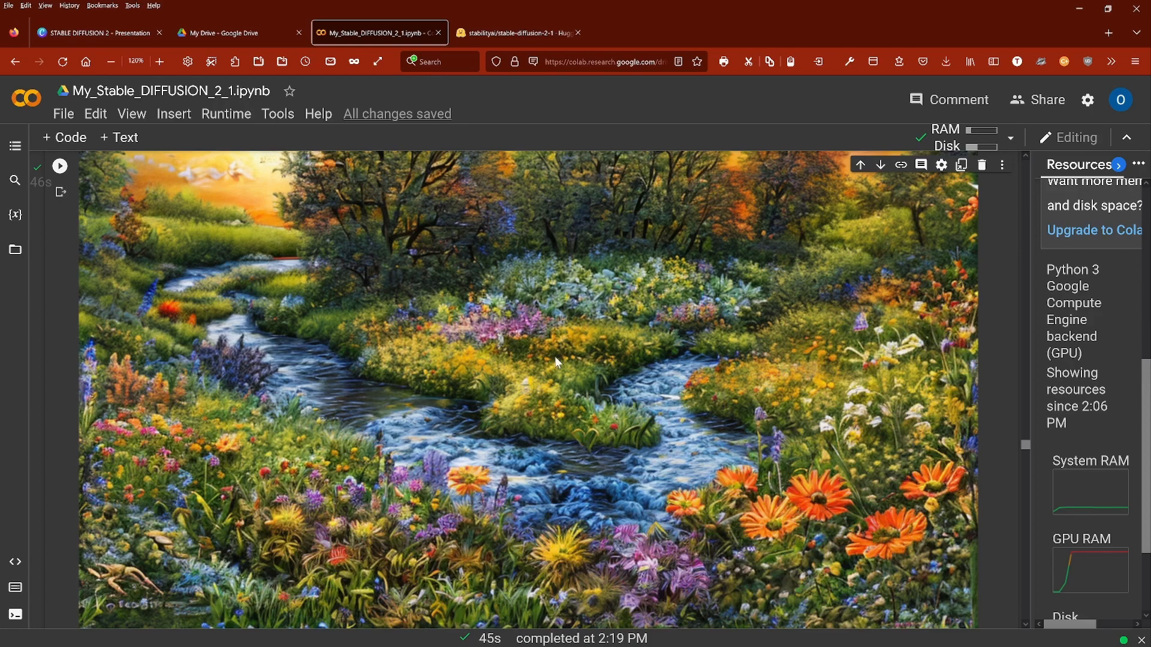
mouse_move(381, 377)
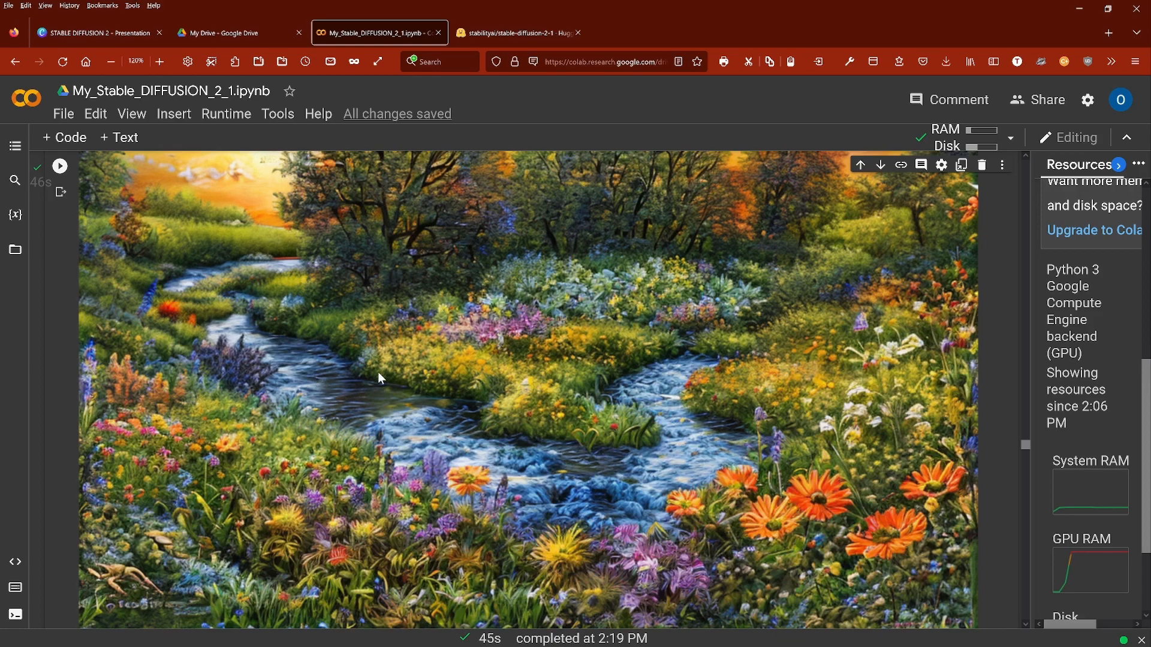
Highlight the 120 inference steps setting and review the 768×768 garden creek image.
scroll(down, 3)
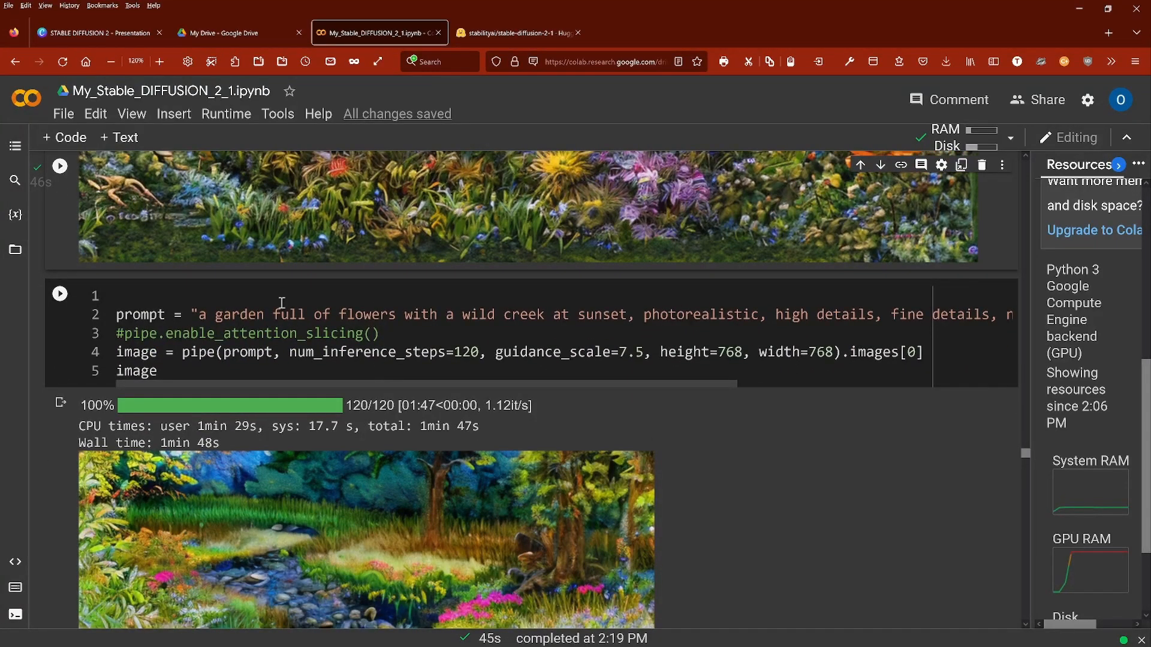
double_click(708, 353)
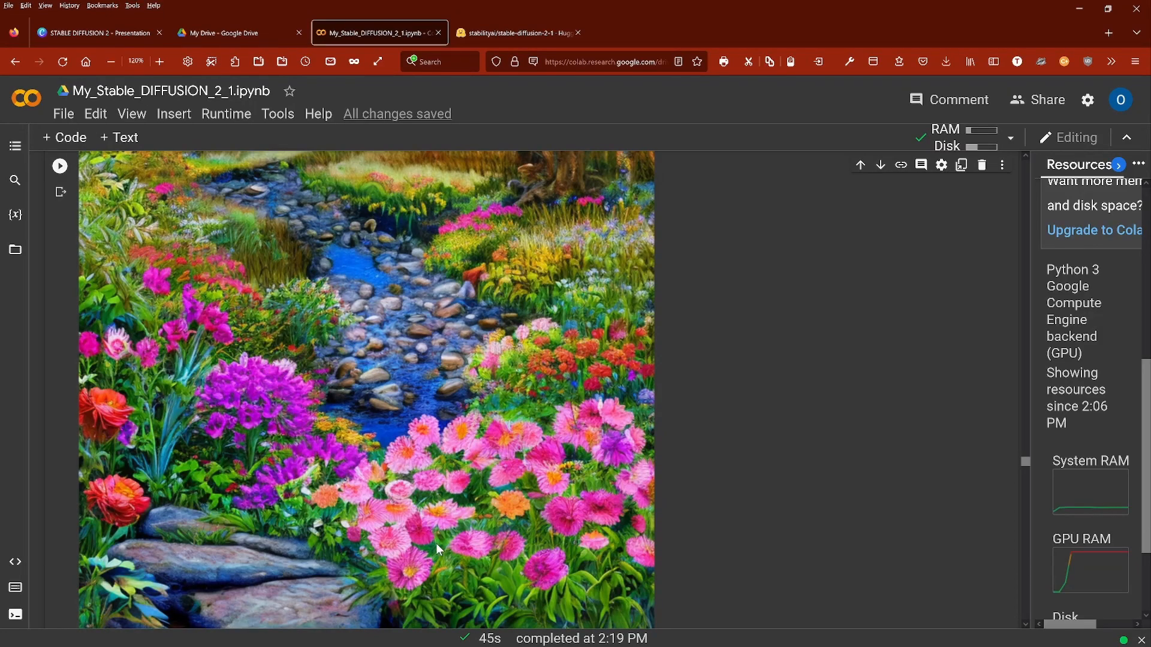
mouse_move(448, 488)
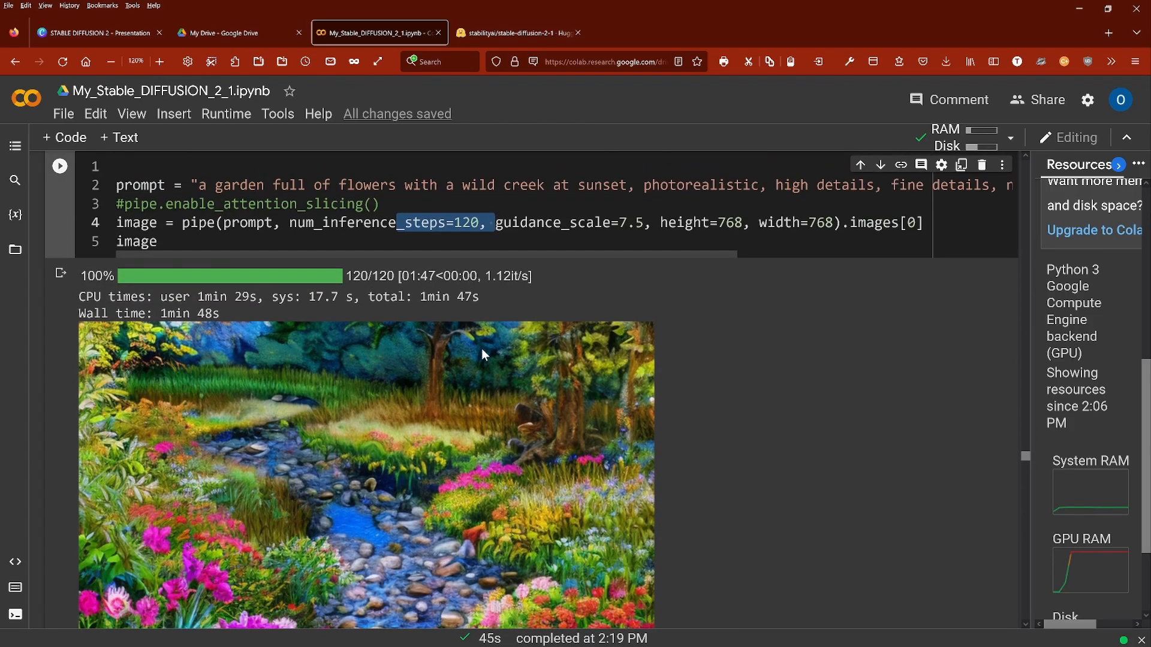
mouse_move(167, 388)
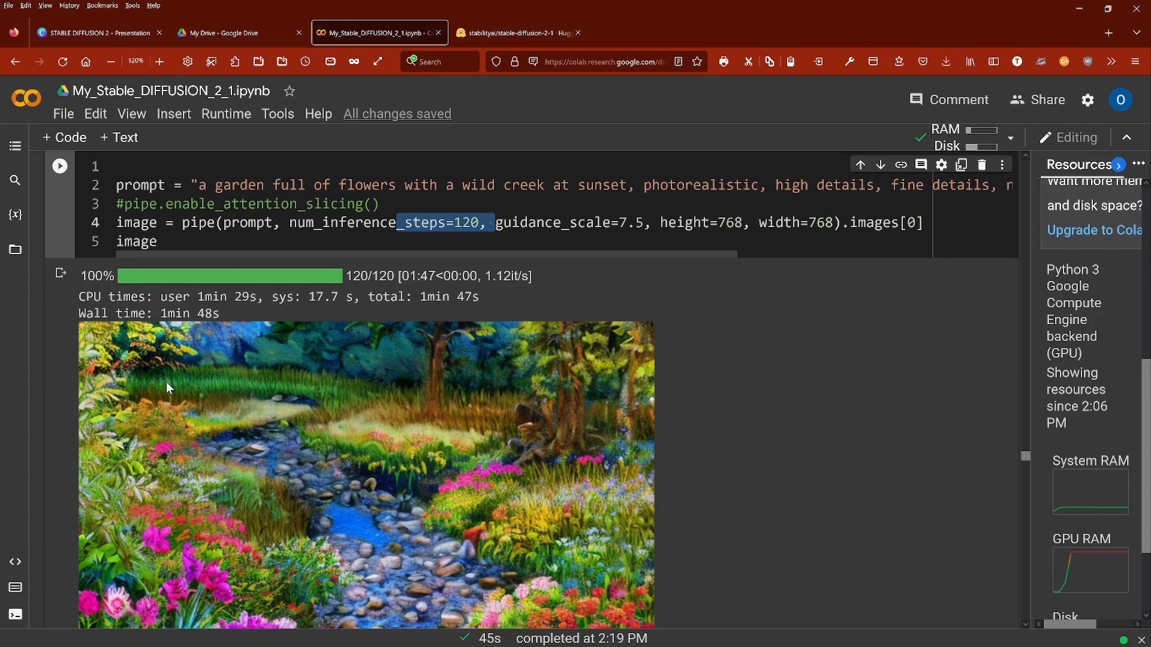
mouse_move(464, 489)
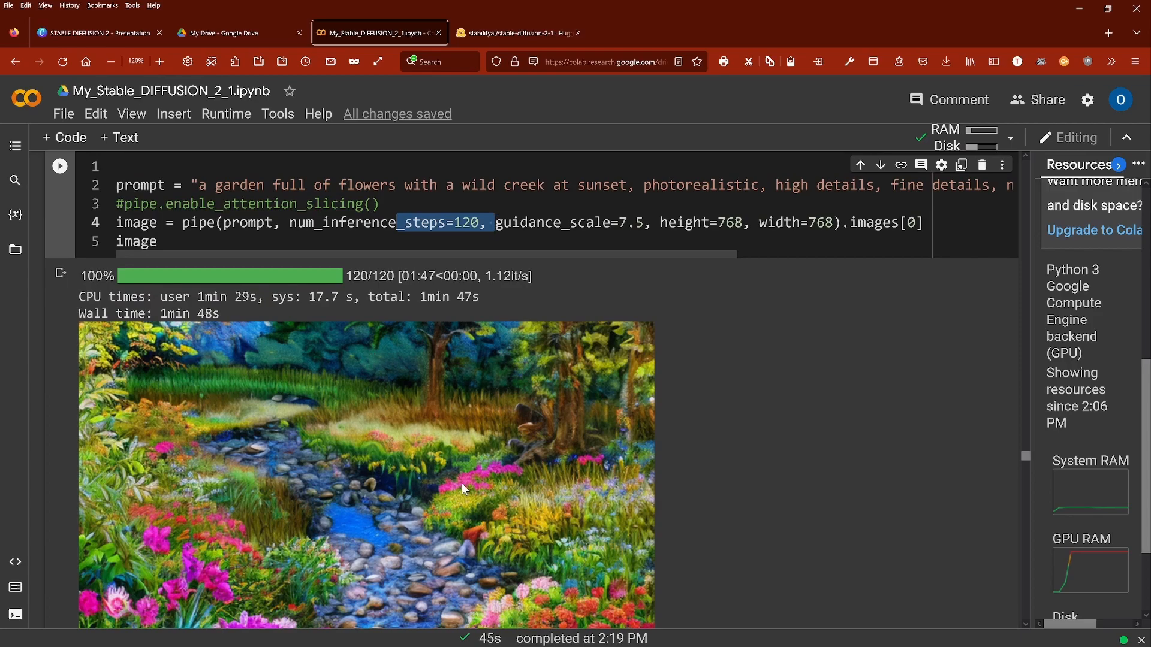
double_click(722, 185)
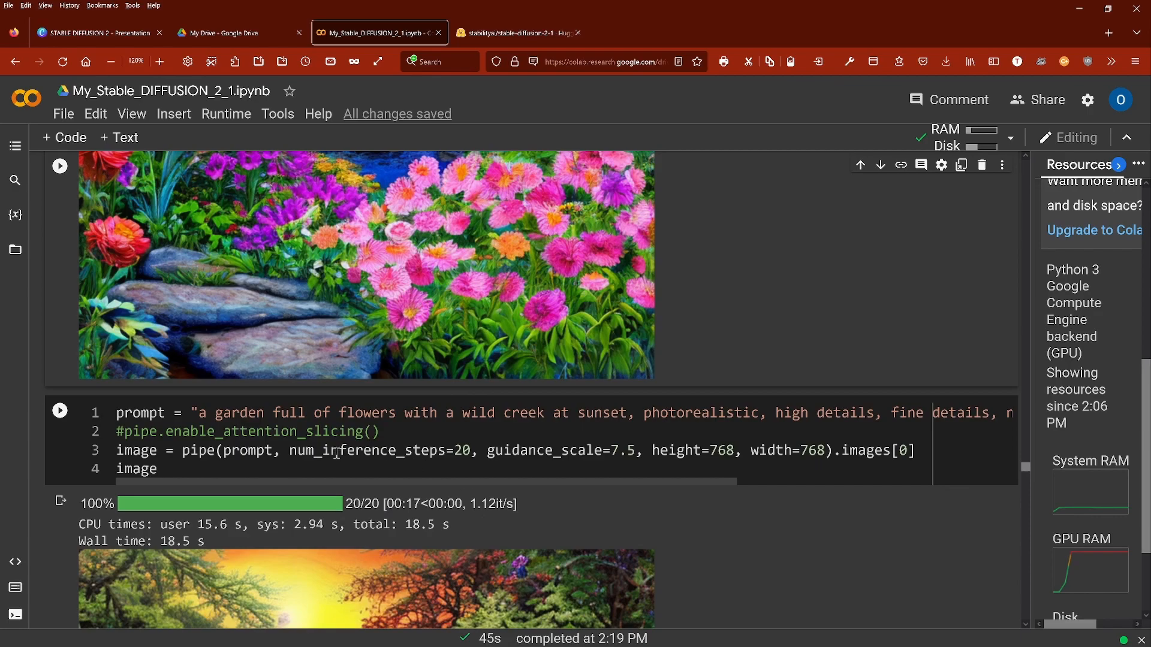
Highlight text in the 20-step, guidance 7.5 cell and scroll to its sunlit creek image.
drag(338, 450, 484, 450)
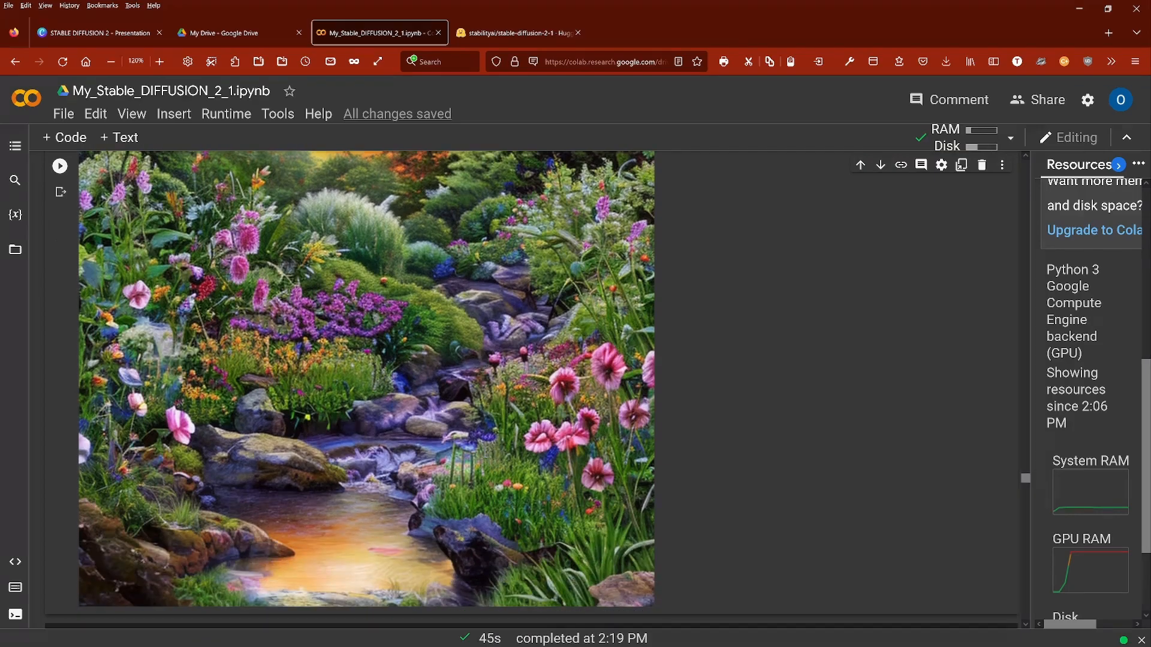
mouse_move(430, 487)
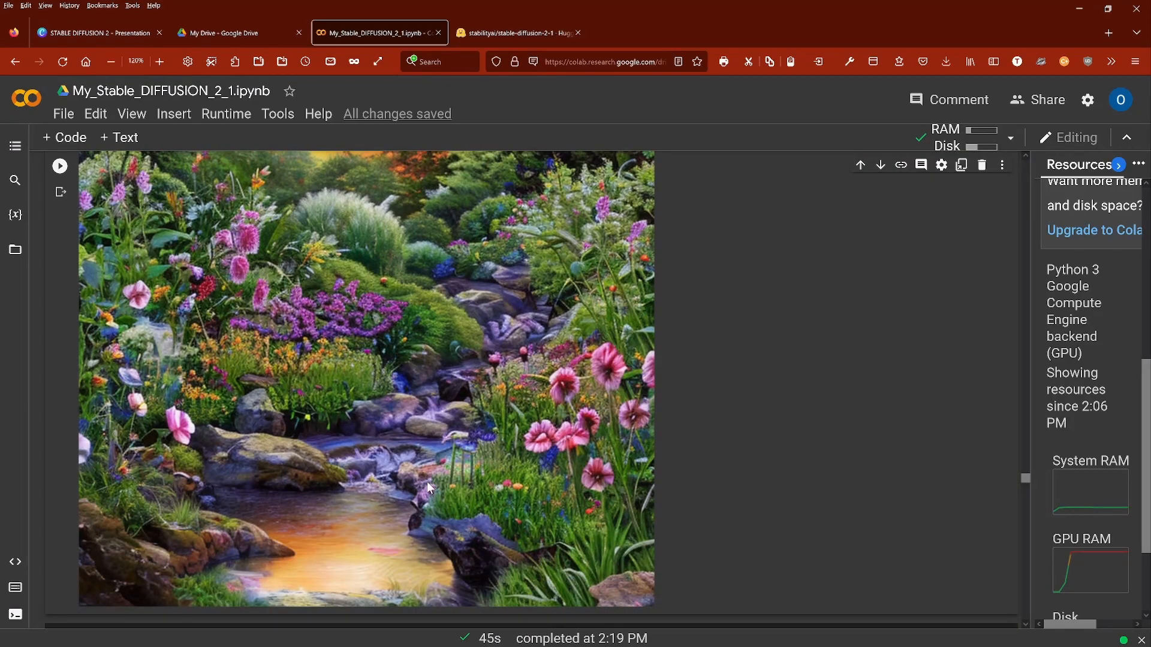
mouse_move(223, 409)
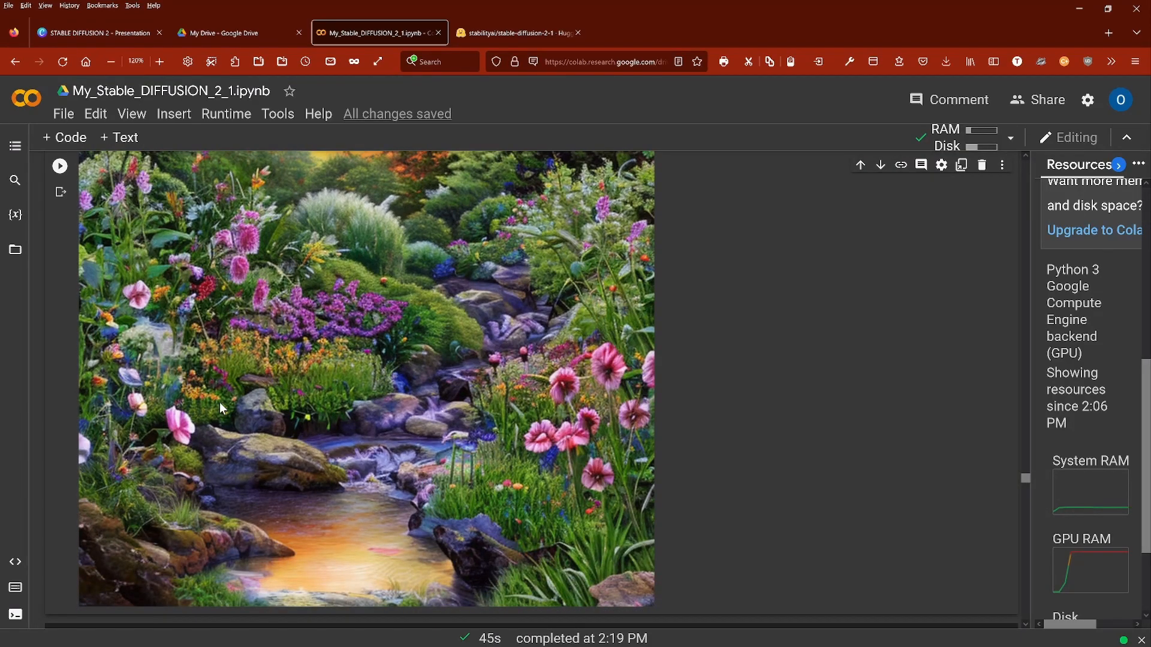
scroll(down, 3)
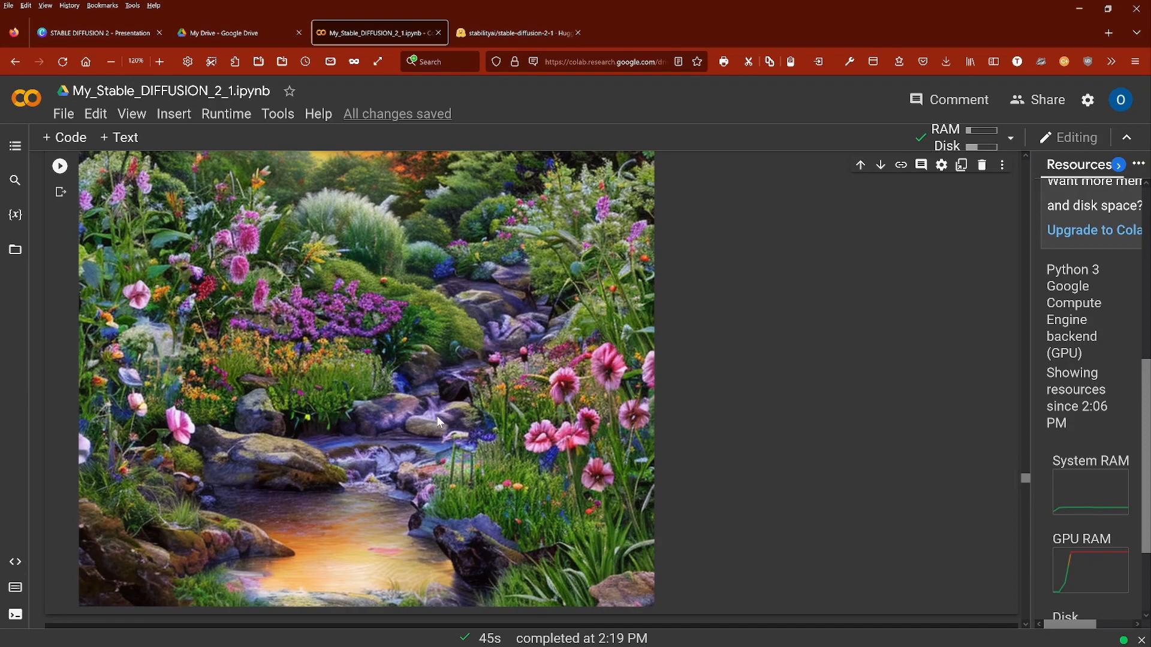
scroll(down, 3)
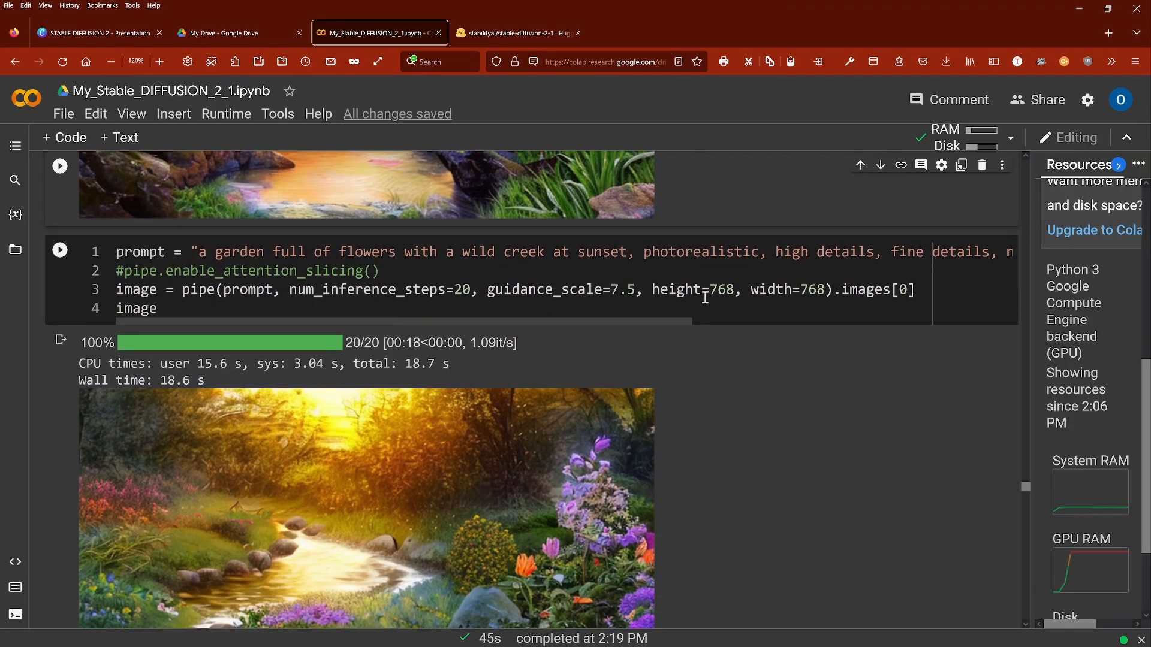
Scroll to the next 20-step image of a sunlit stream lined with stones and flowers.
scroll(down, 3)
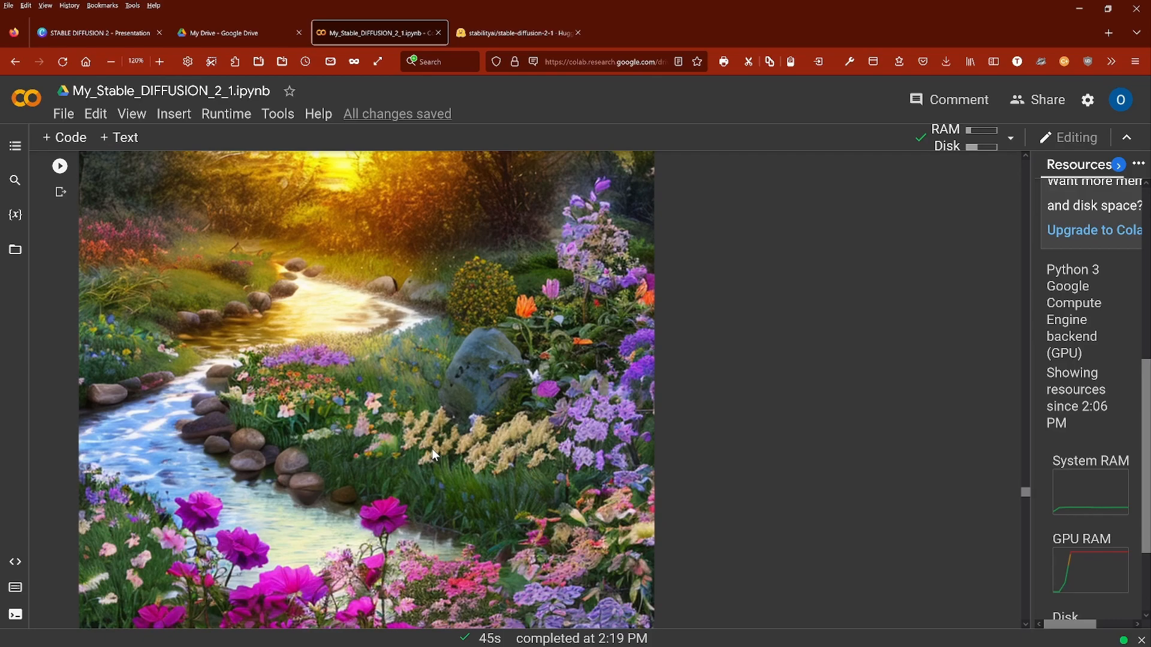
scroll(down, 3)
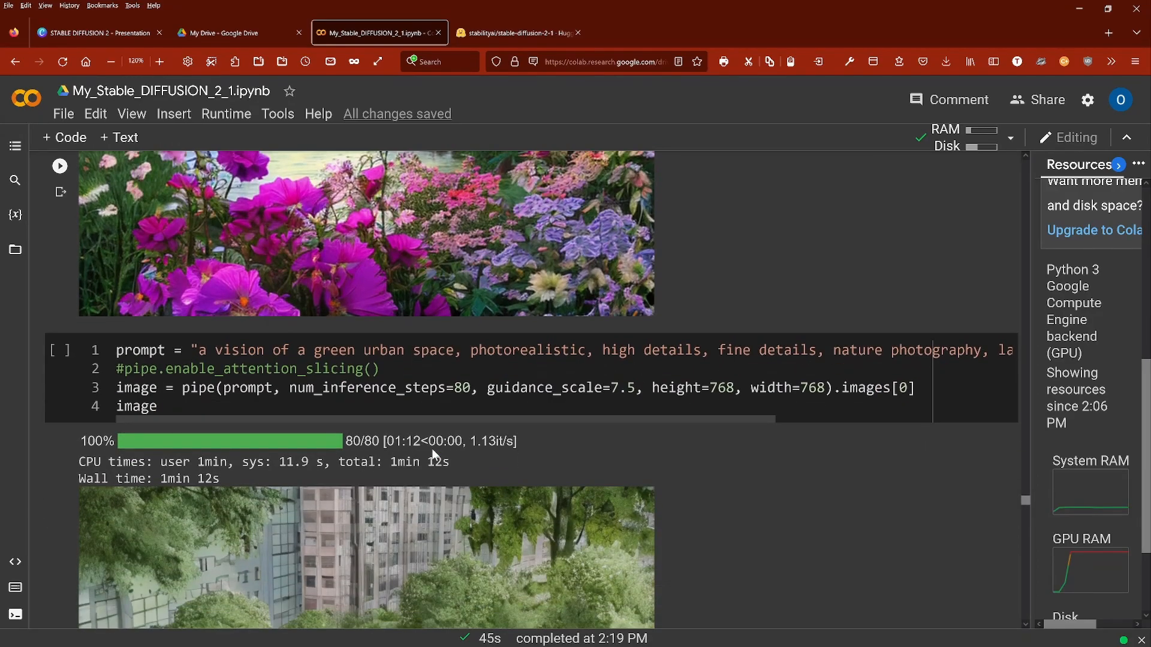
Scroll through the 80-step green urban space image of curving tree-lined paths among buildings.
scroll(down, 3)
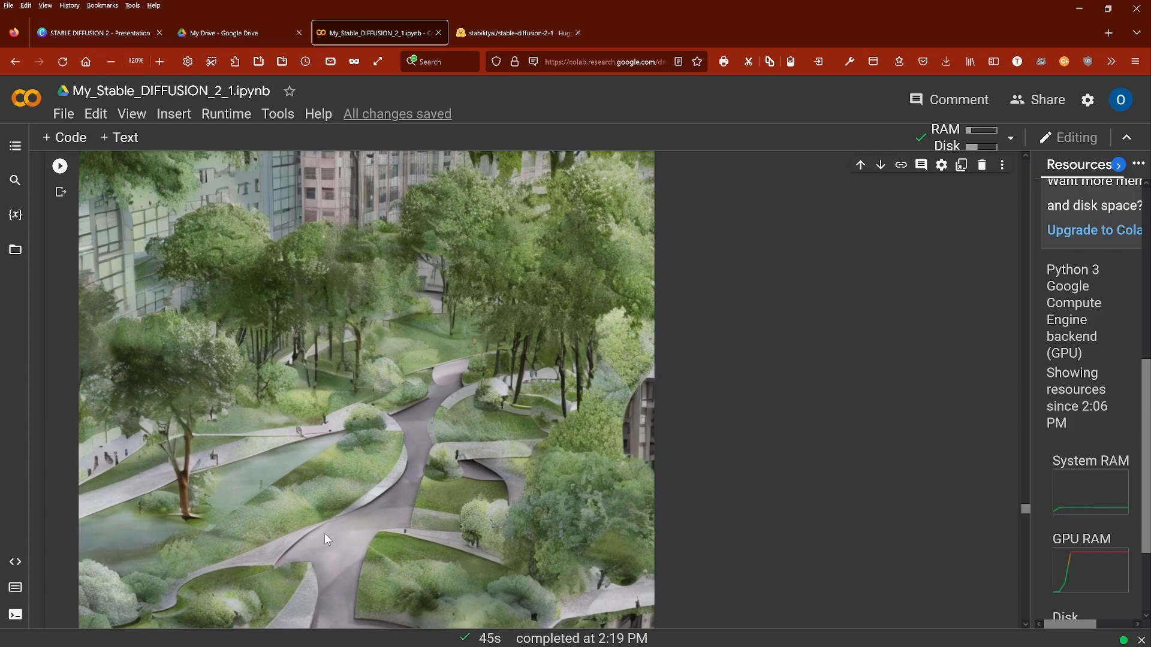
scroll(down, 3)
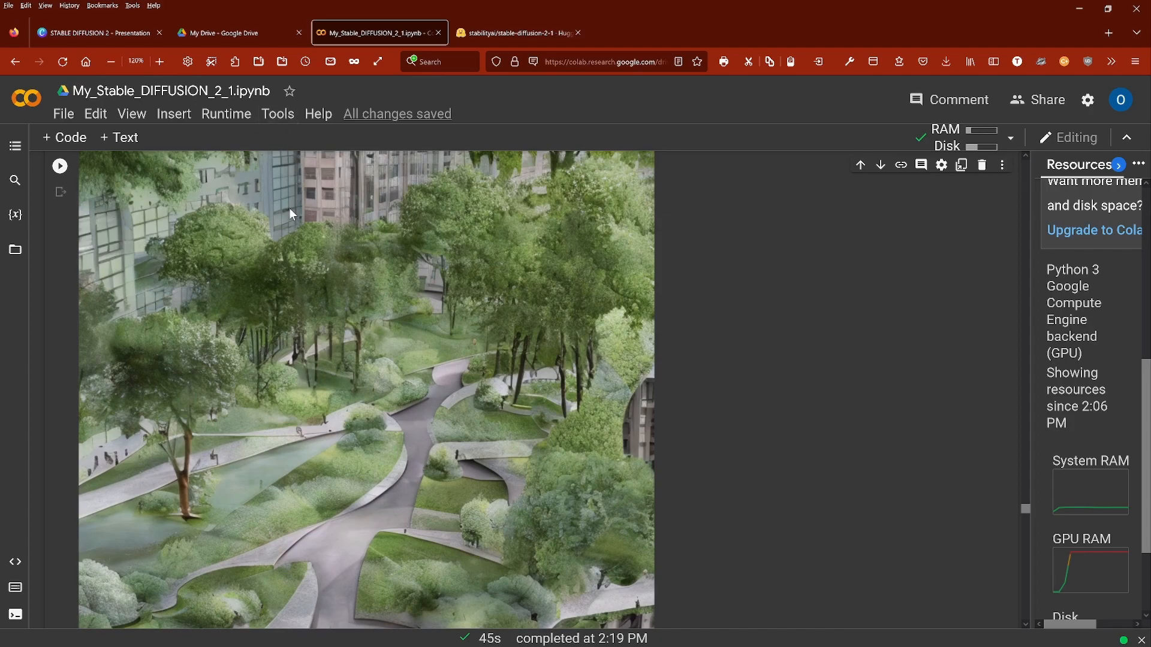
mouse_move(381, 212)
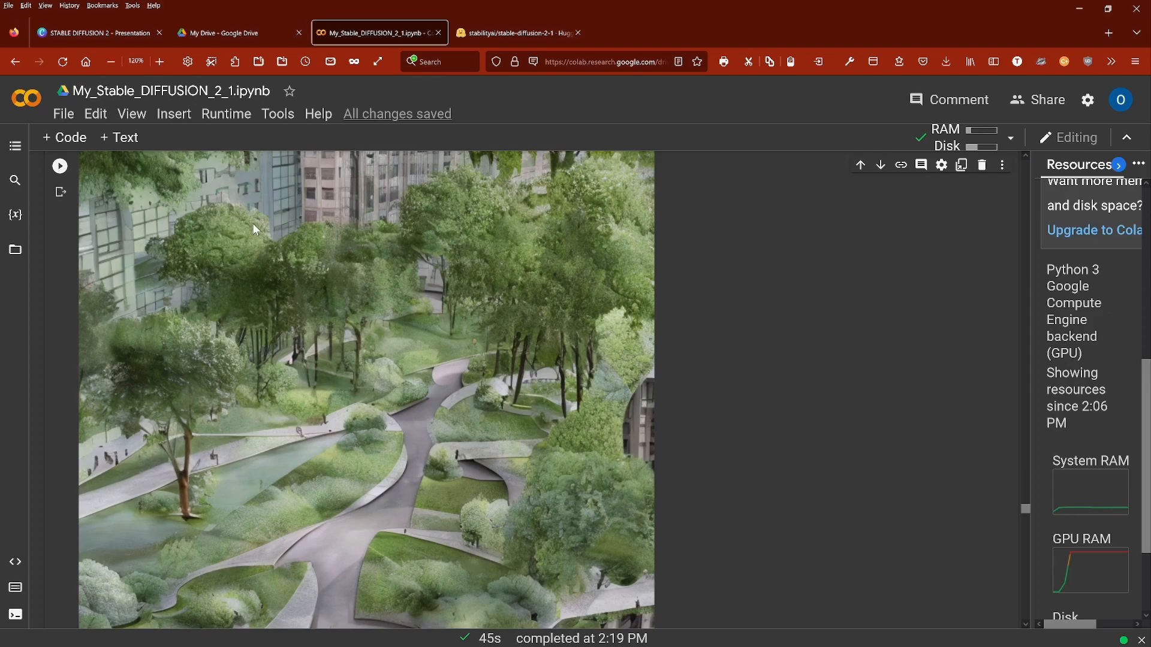
mouse_move(461, 433)
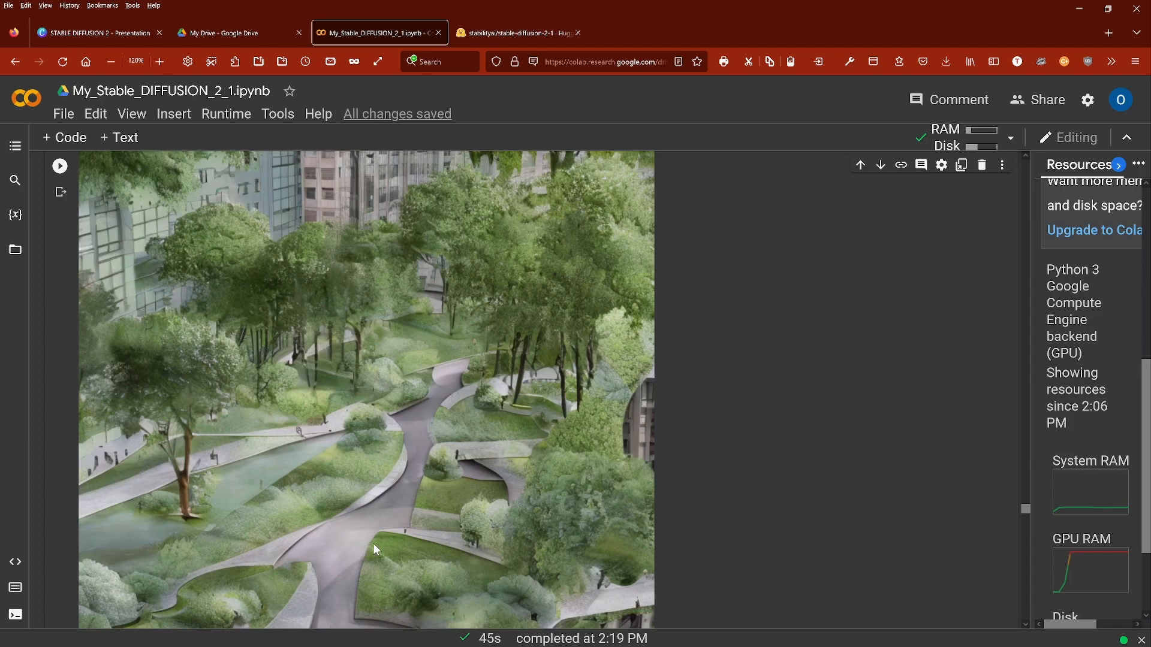
mouse_move(409, 510)
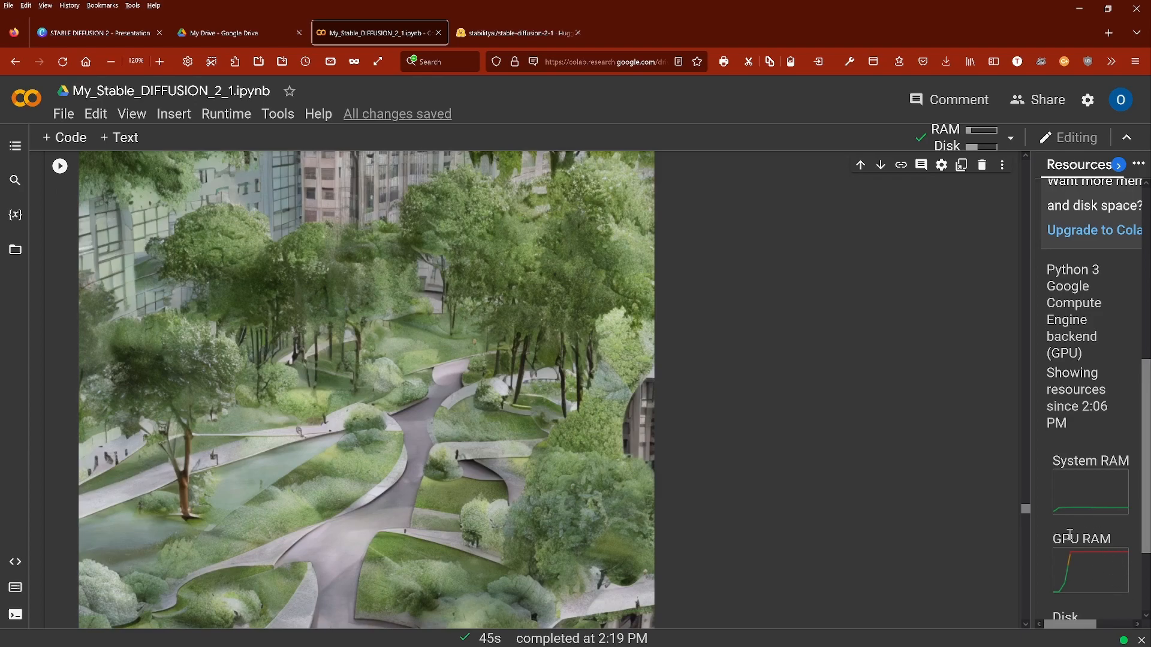
mouse_move(1128, 558)
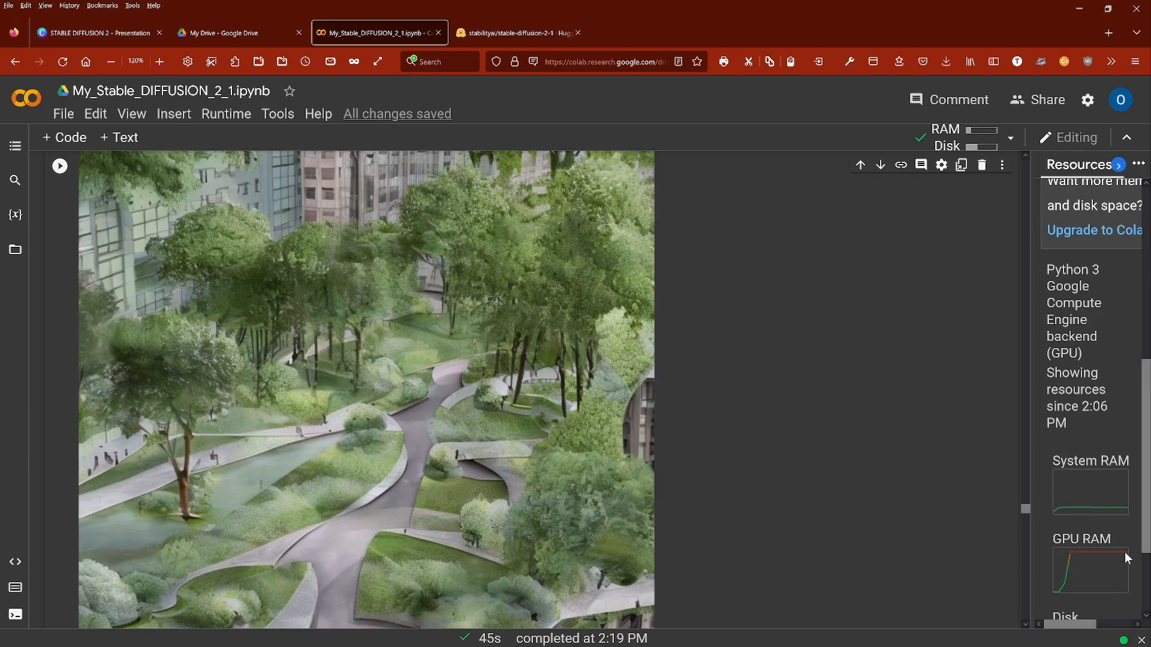